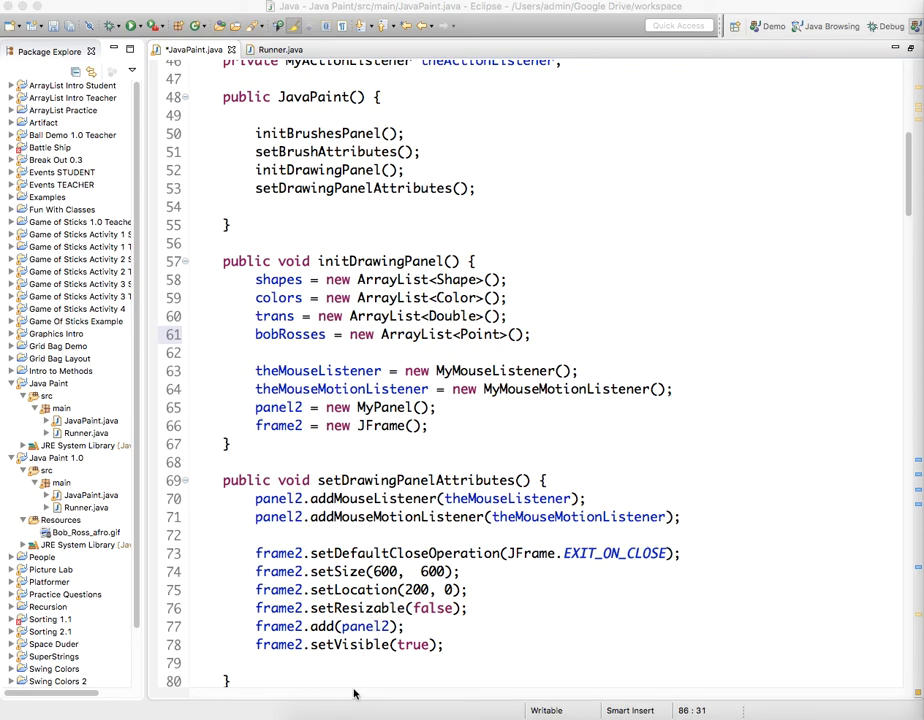
- Create a new source folder named Resources in the Java Paint project
left_click(48, 384)
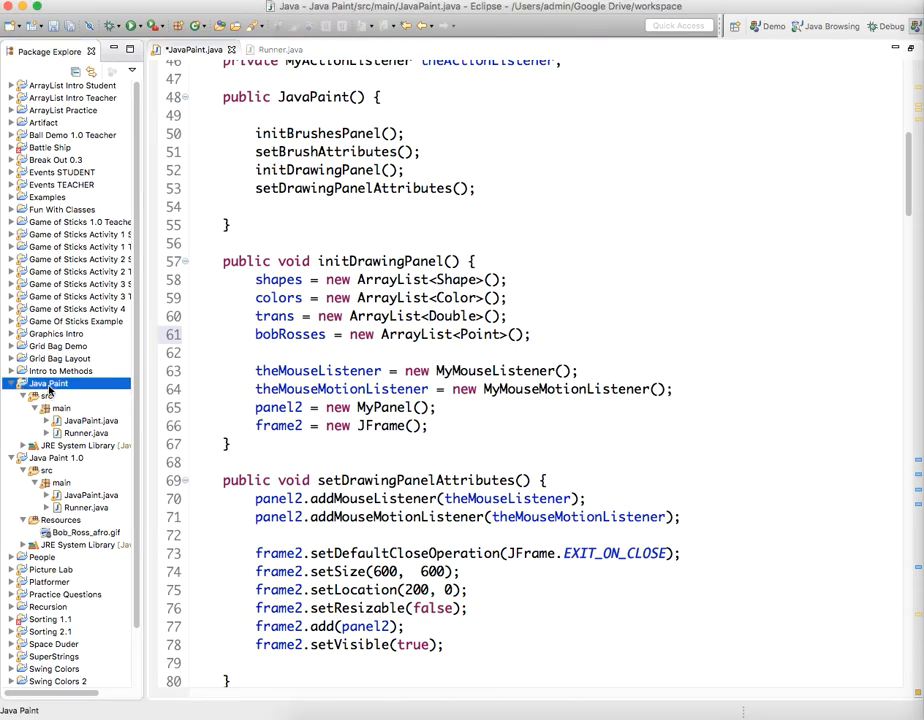
right_click(48, 384)
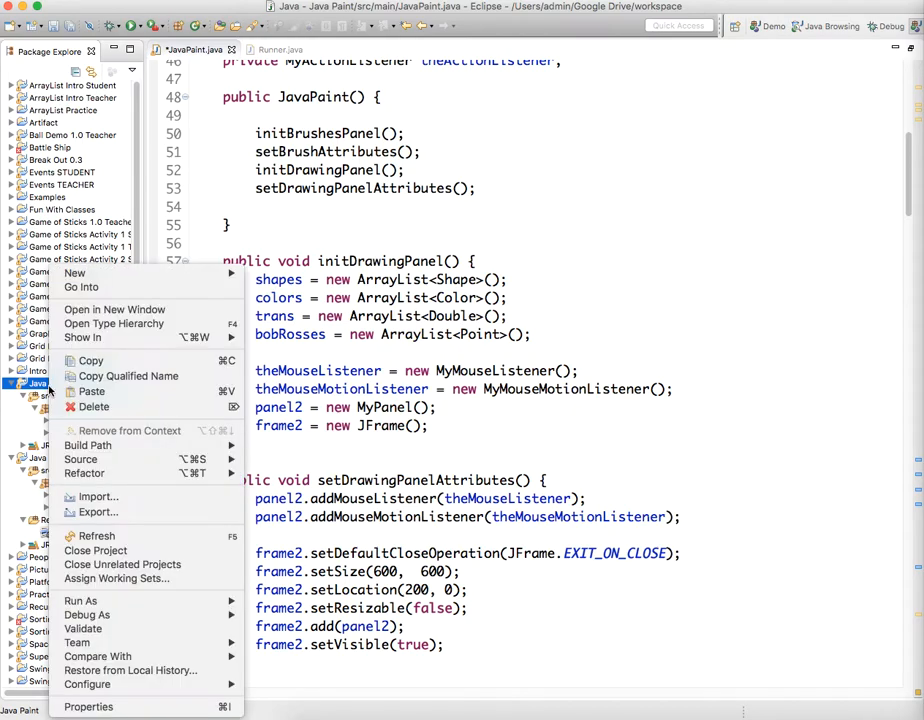
mouse_move(76, 272)
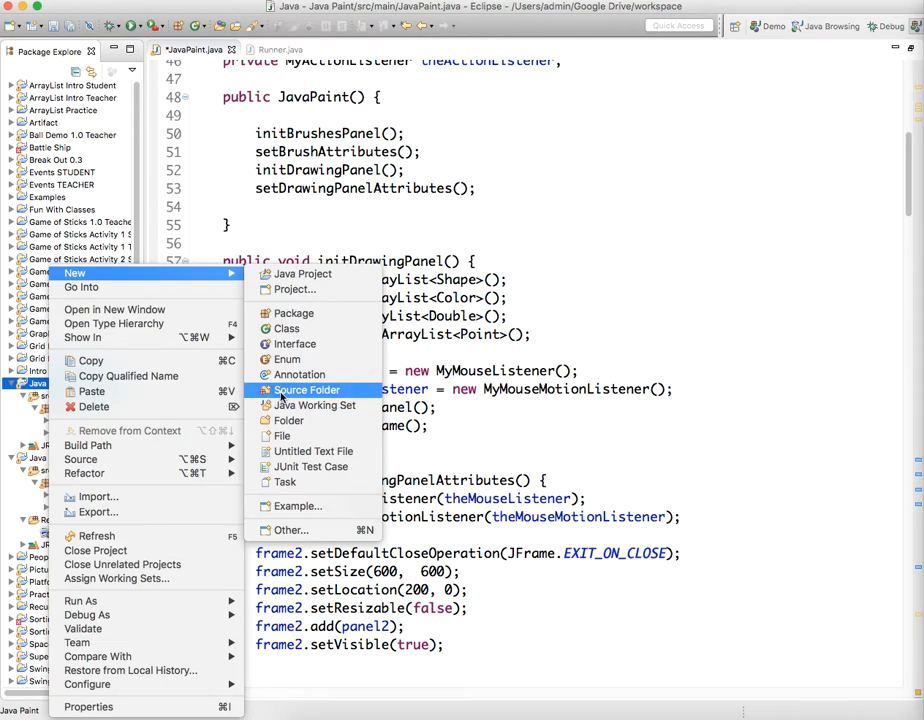
left_click(308, 390)
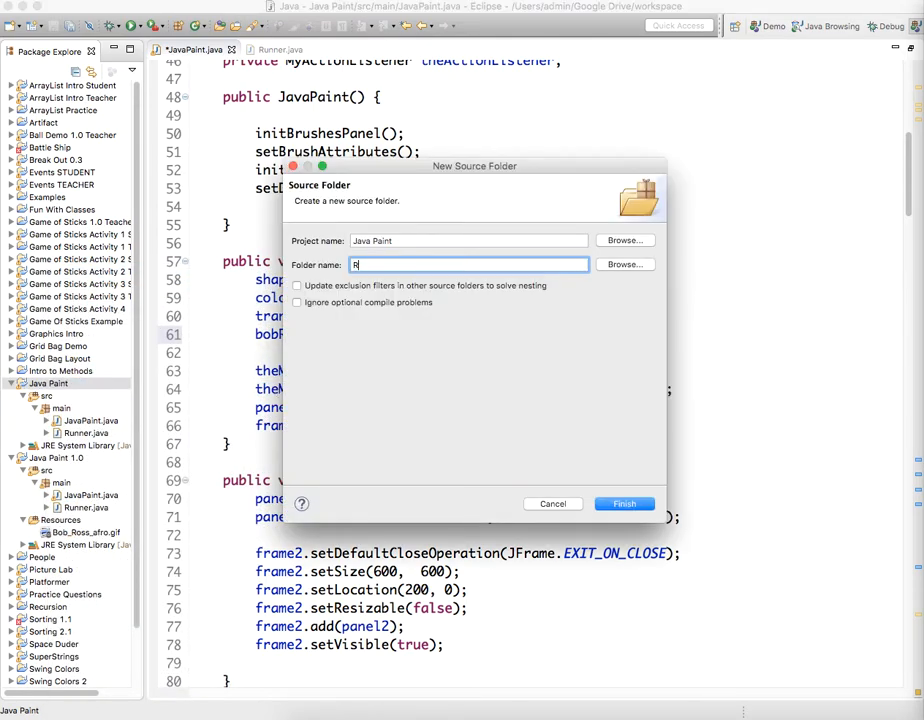
type("esources")
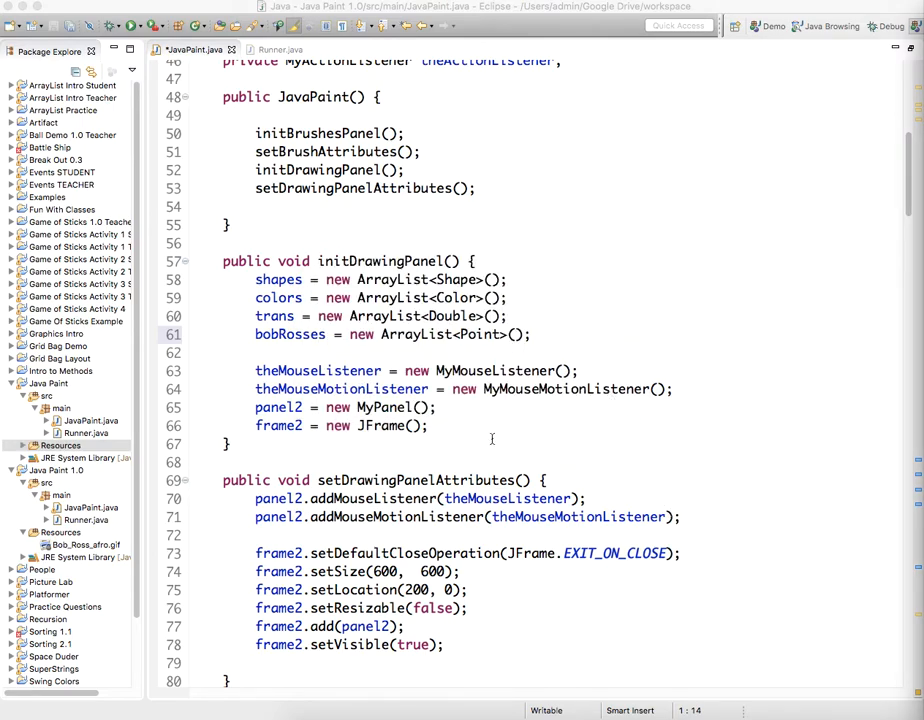
- In initDrawingPanel, add a try block assigning bobRoss = ImageIO.read(getClass().getResourceAsStream("/..."))
scroll("down", 3)
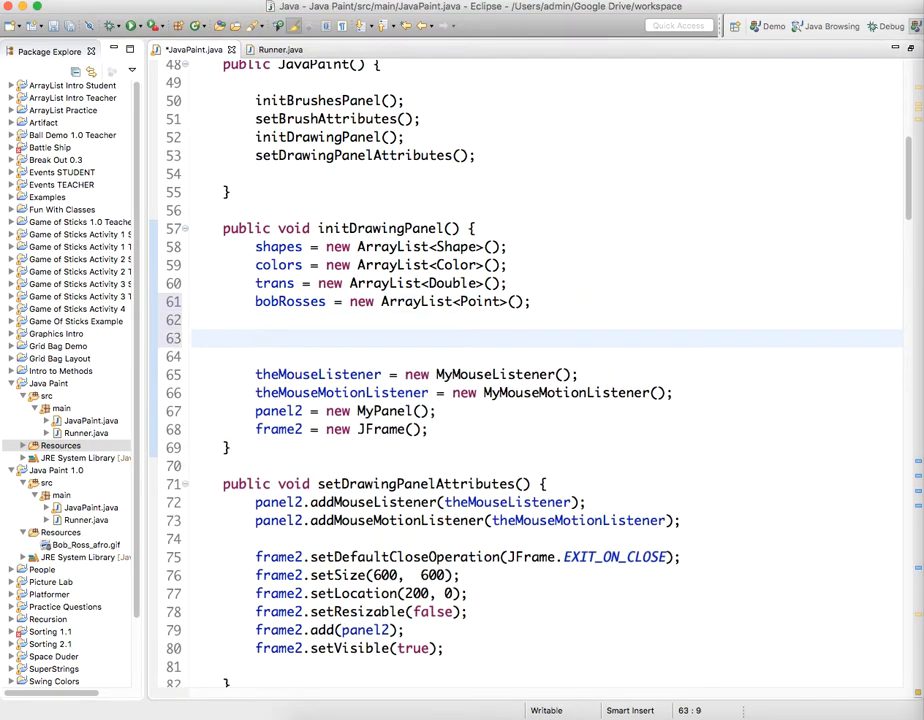
type("try {")
type("bobRoss")
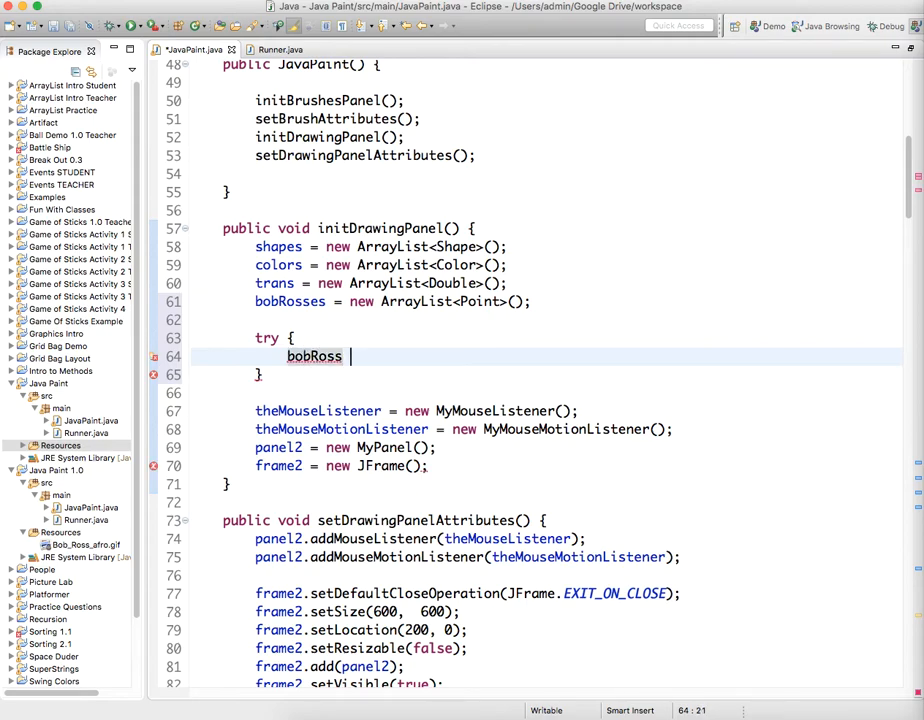
type("=")
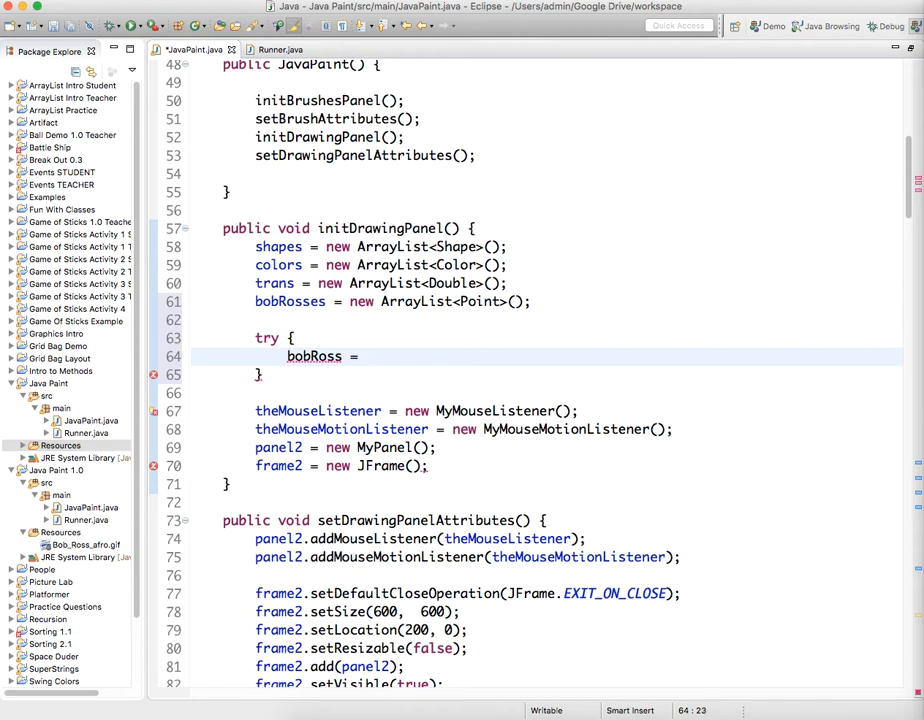
type("Image")
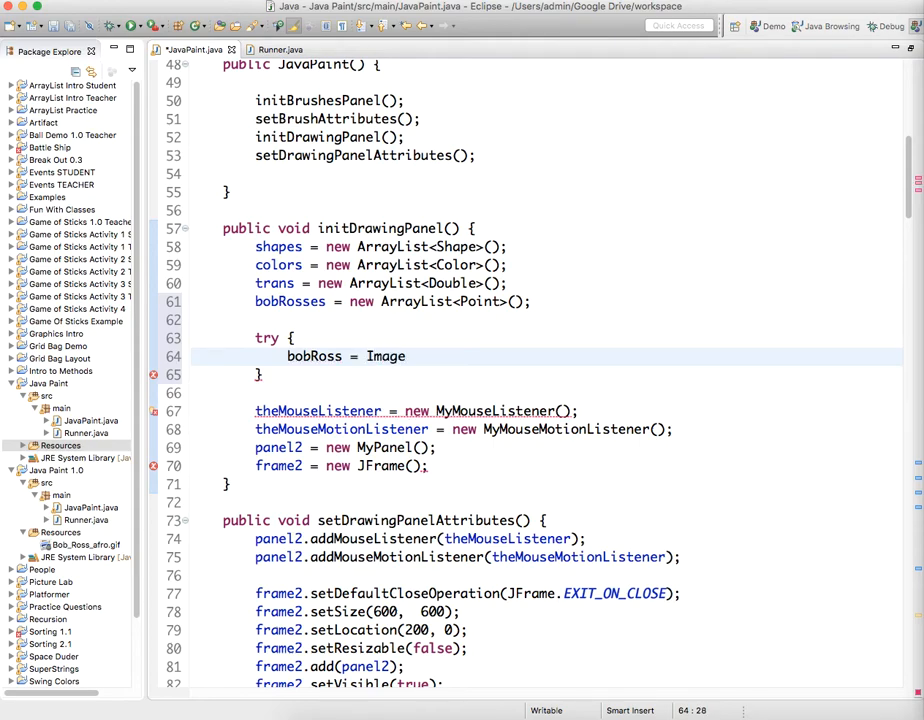
type("IO")
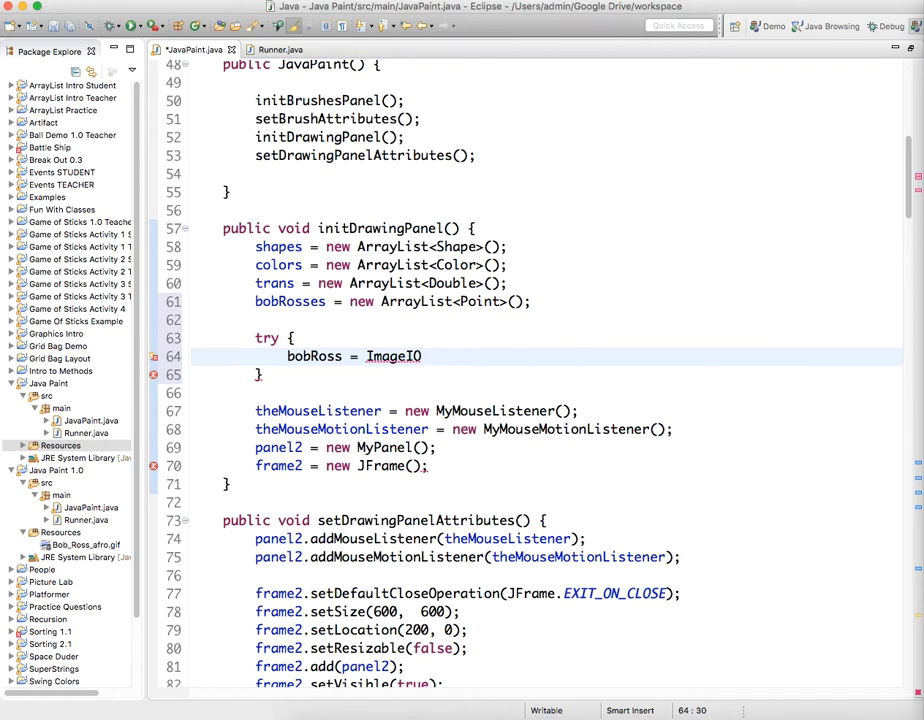
type(".red")
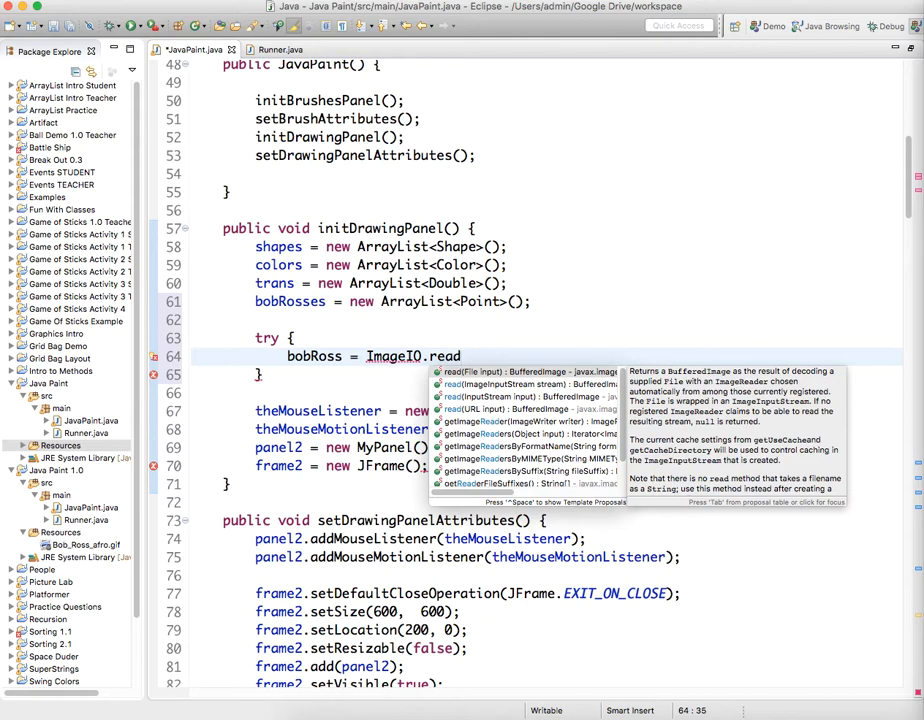
type("input)")
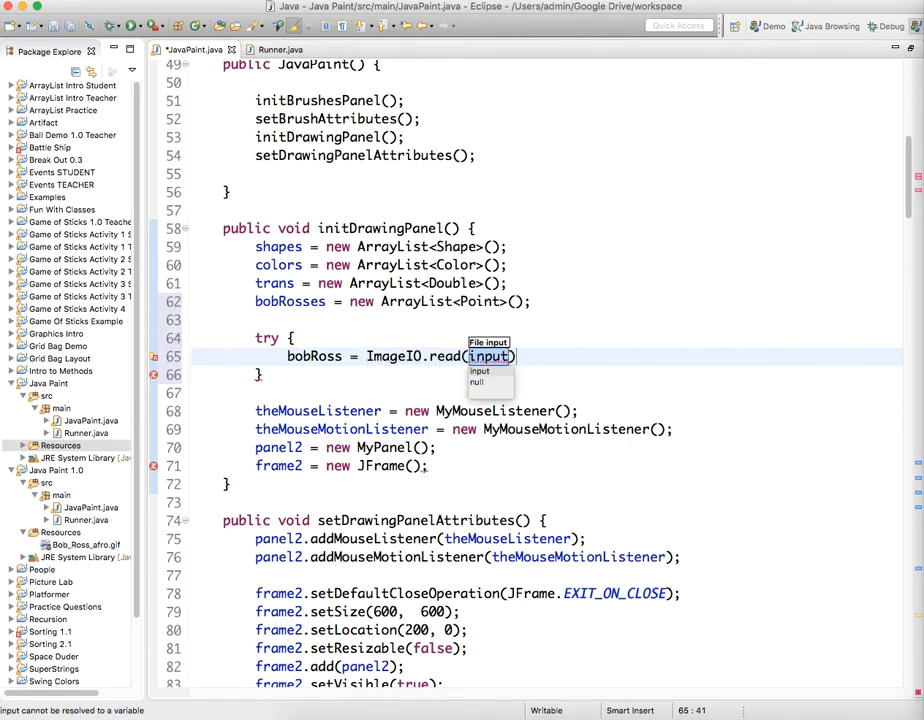
type("getClass().getResourceAsStream(\"")
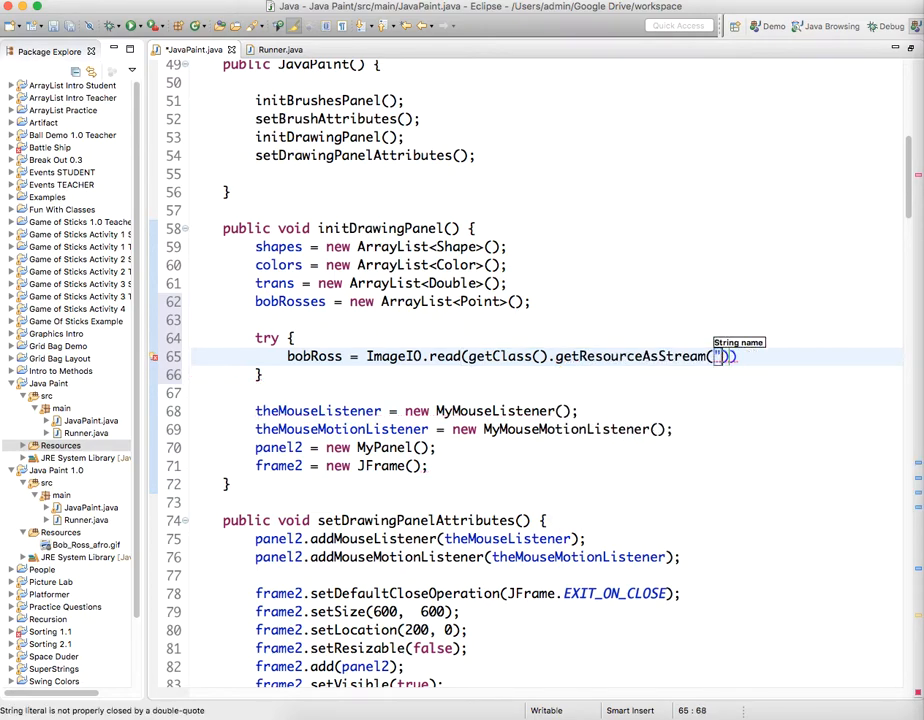
type("\"")
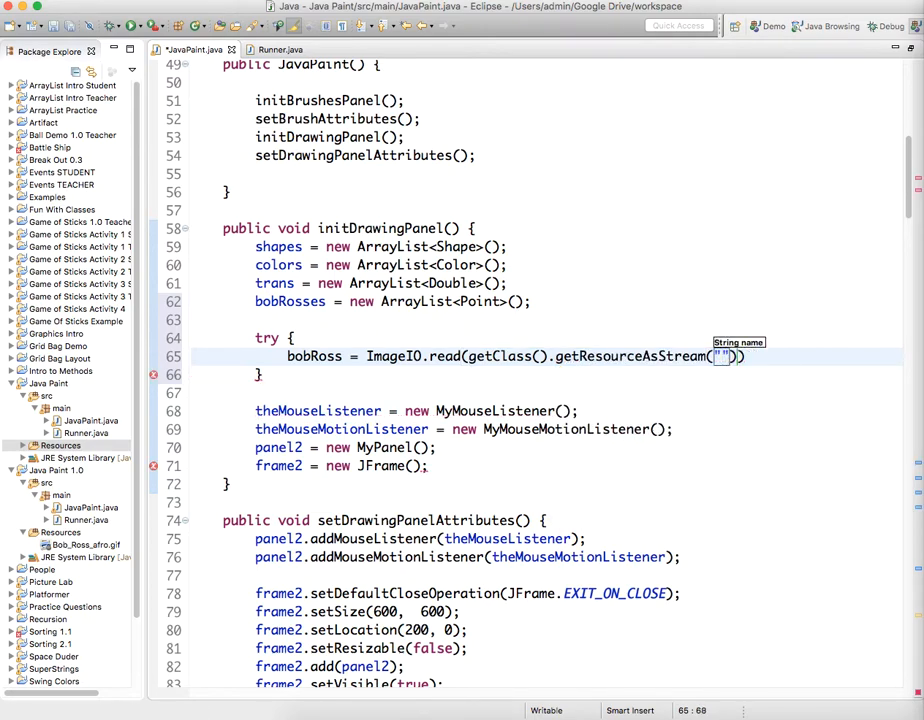
type("/")
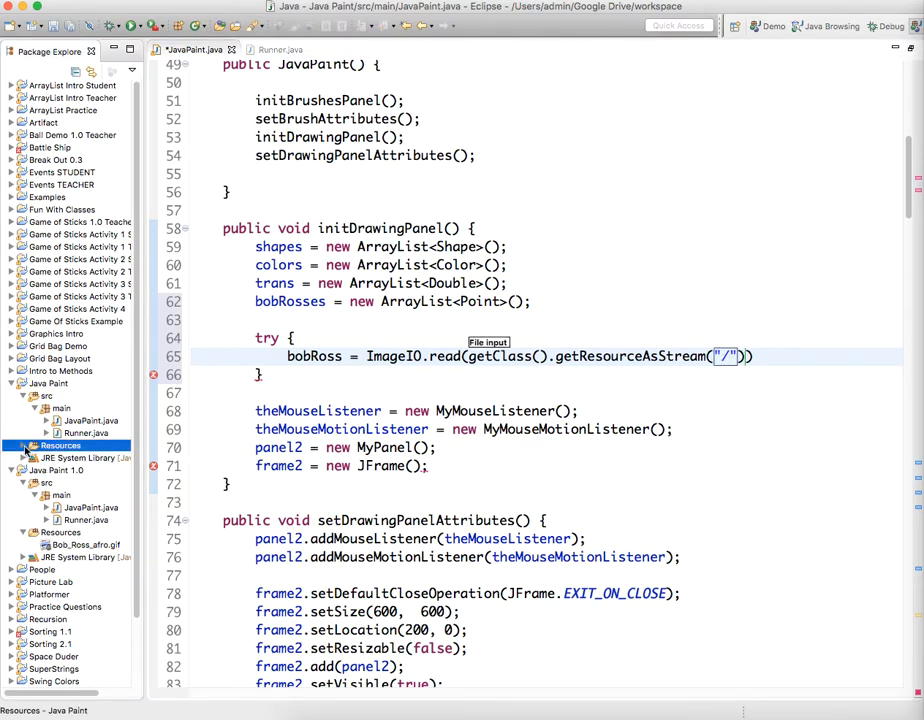
- Put Bob_Ross_afro.gif in Resources and finish the resource path as /Bob_Ross_afro.gif
left_click(24, 444)
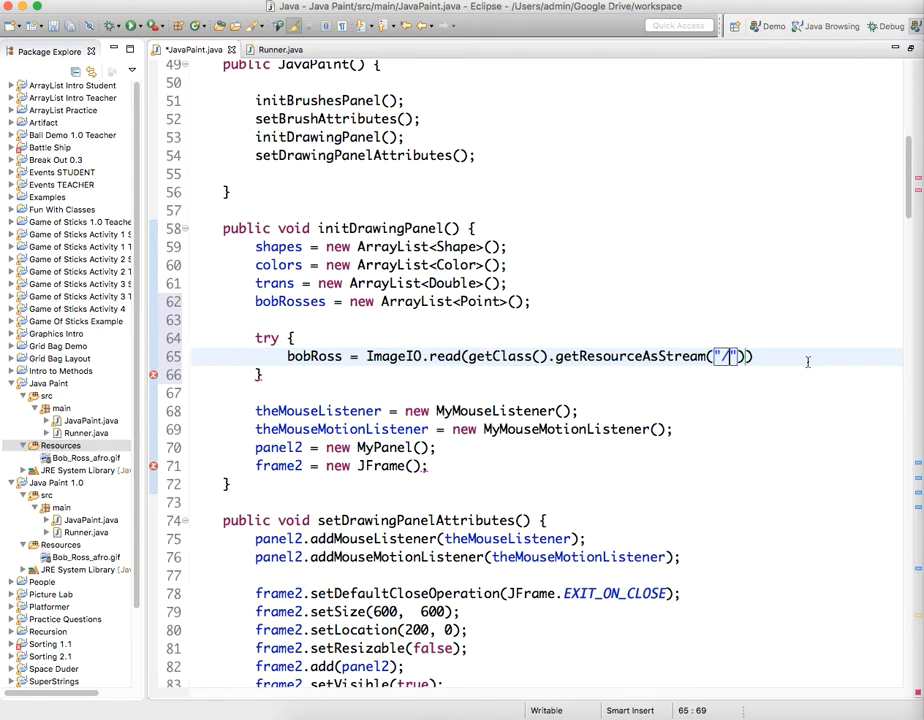
type("Bob")
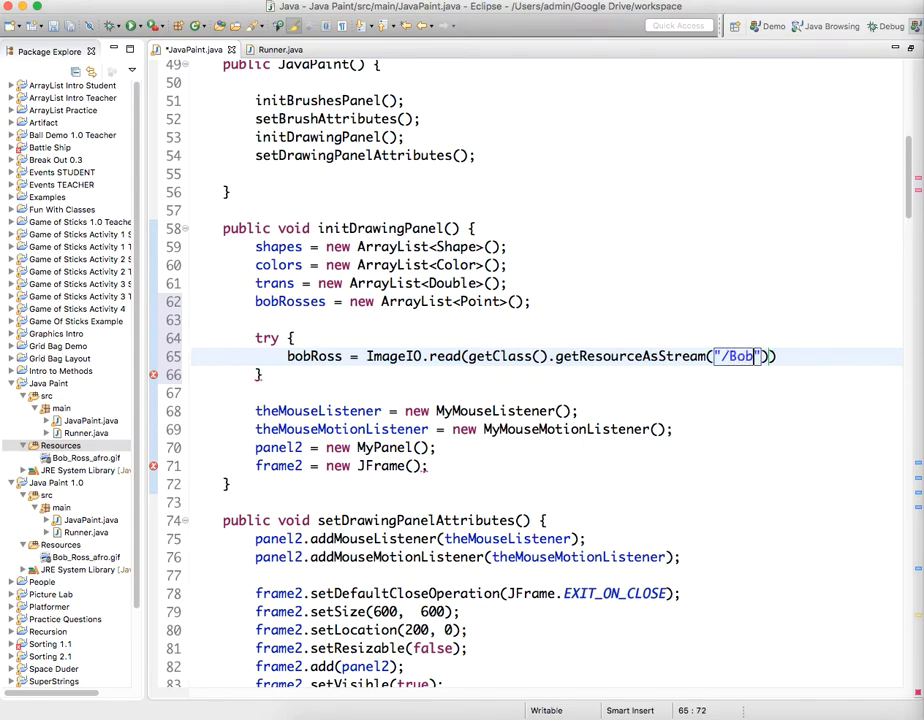
type("_Ross_")
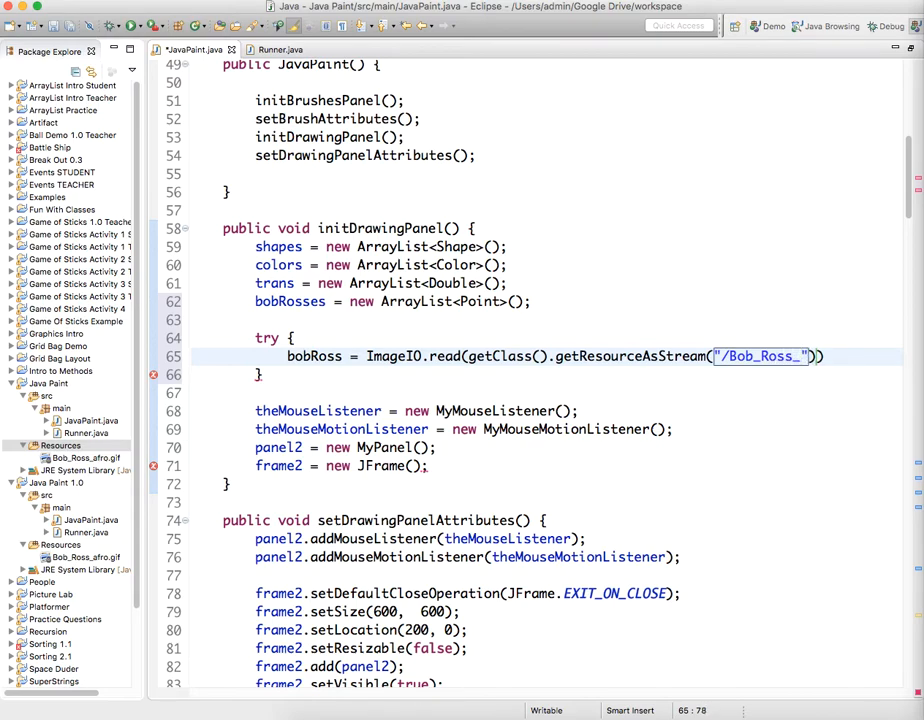
type("afro")
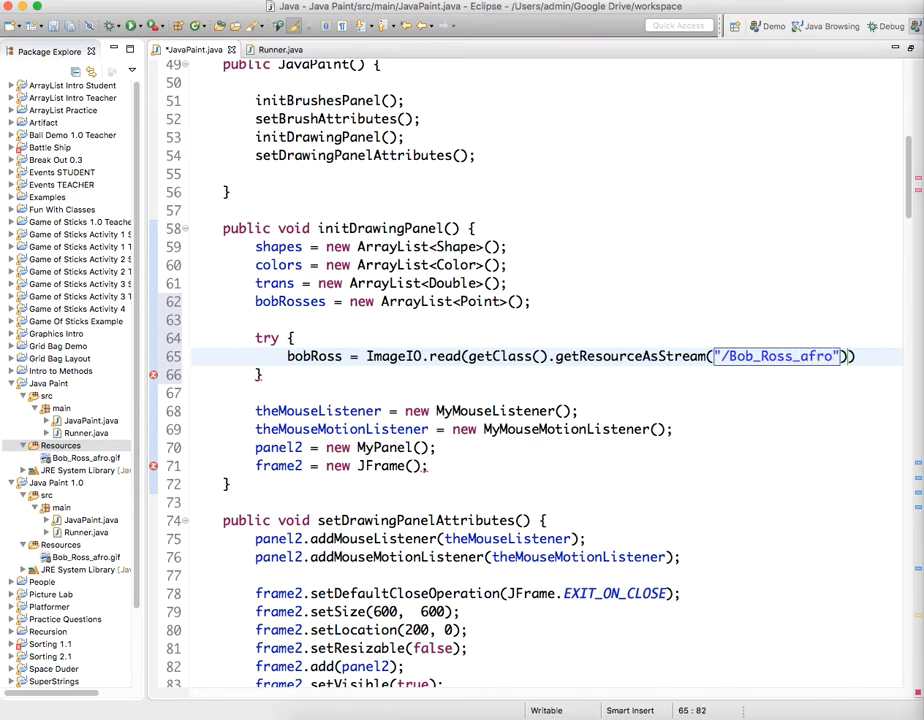
type(".gif")
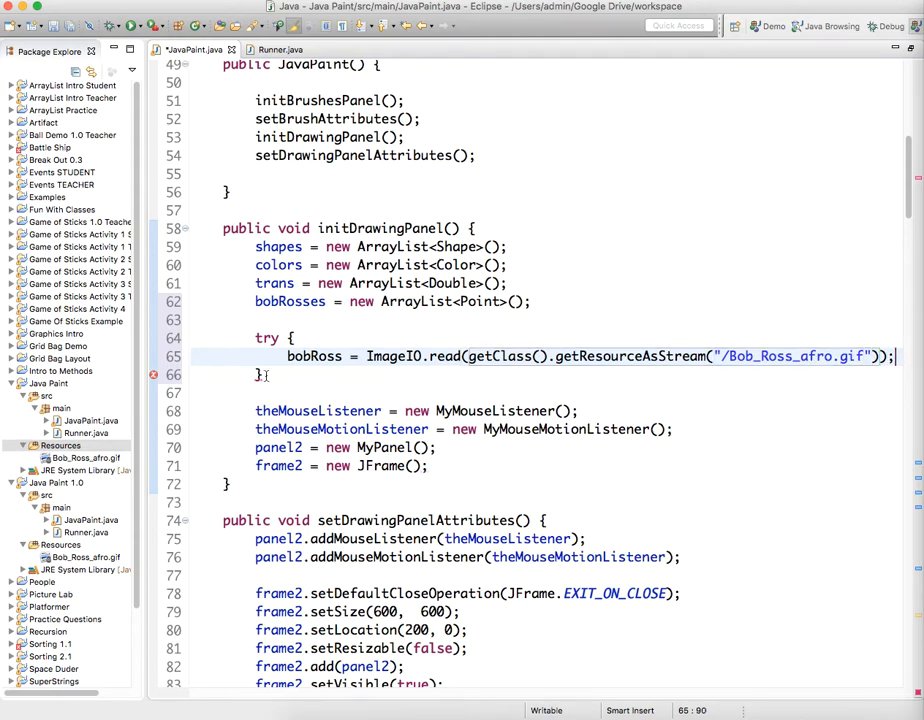
- Add catch (Exception e) calling e.printStackTrace() after the image-loading try block
type("cat")
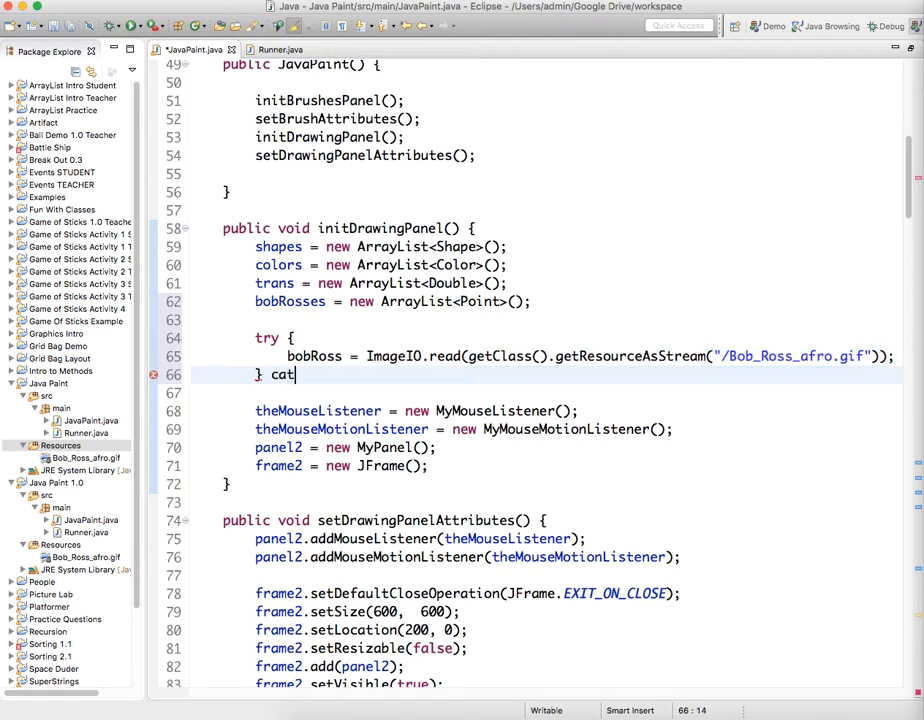
type("ch")
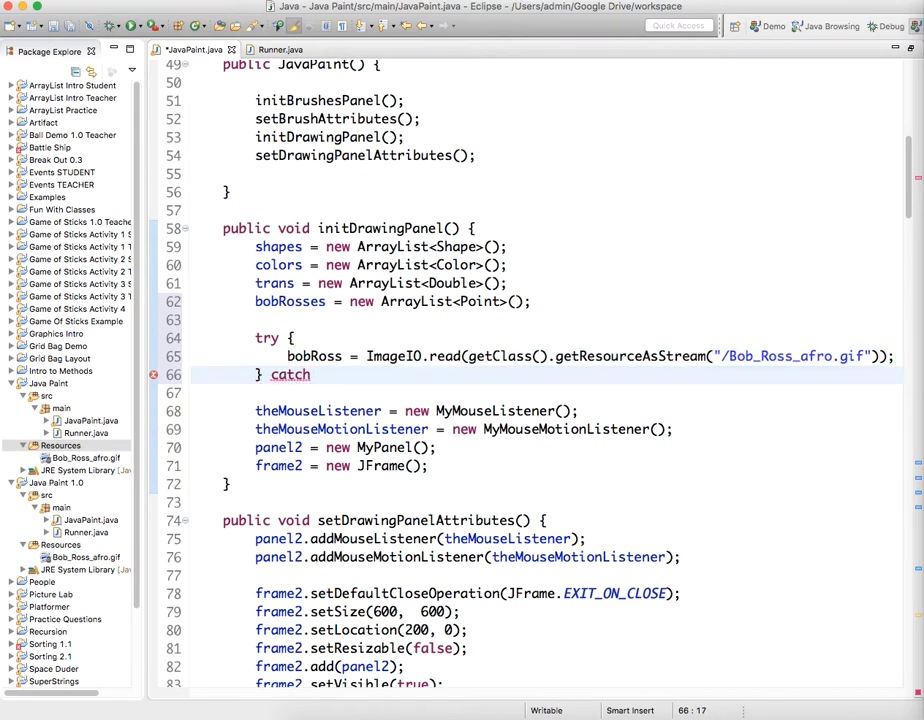
type("(Exce")
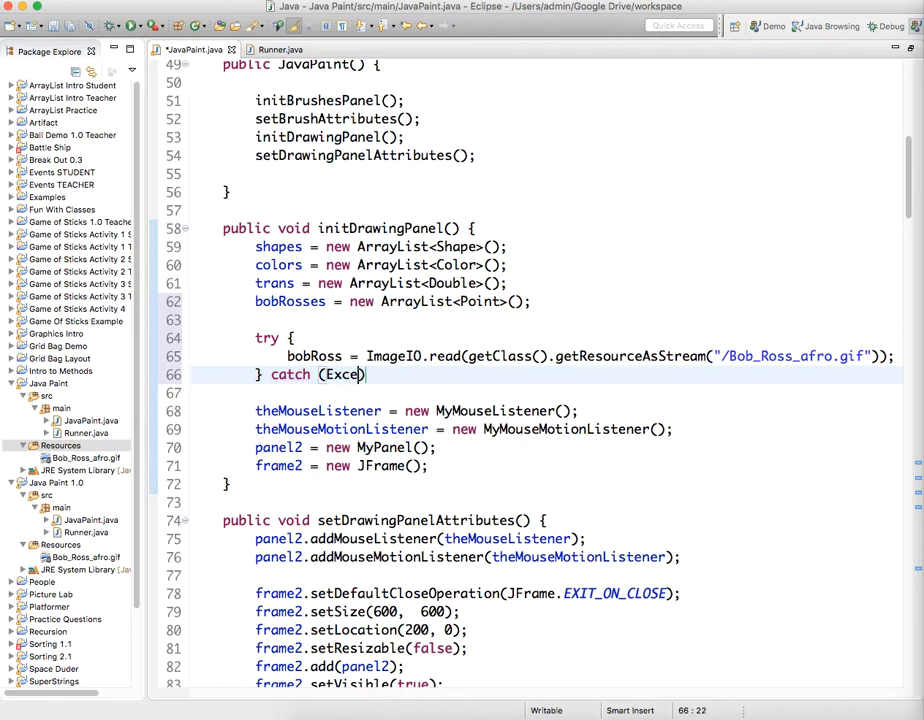
type("ption)")
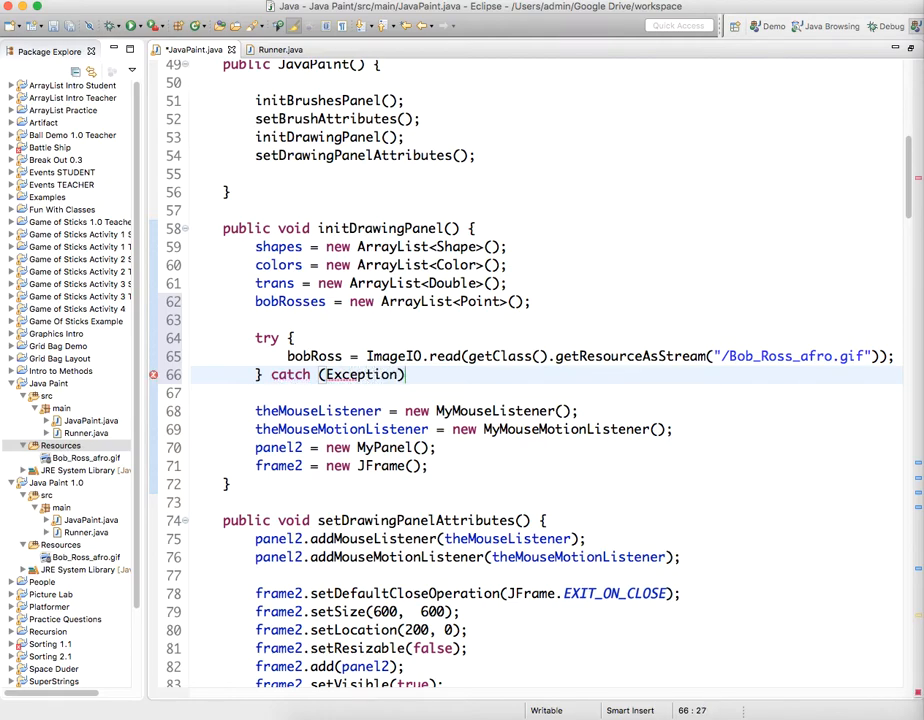
type("e")
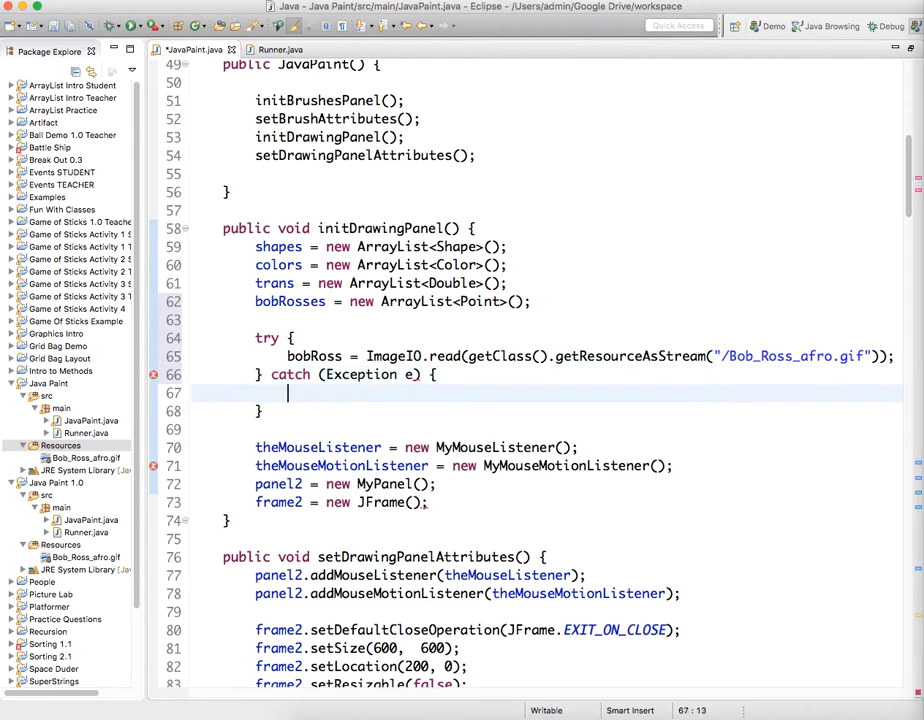
type("e.")
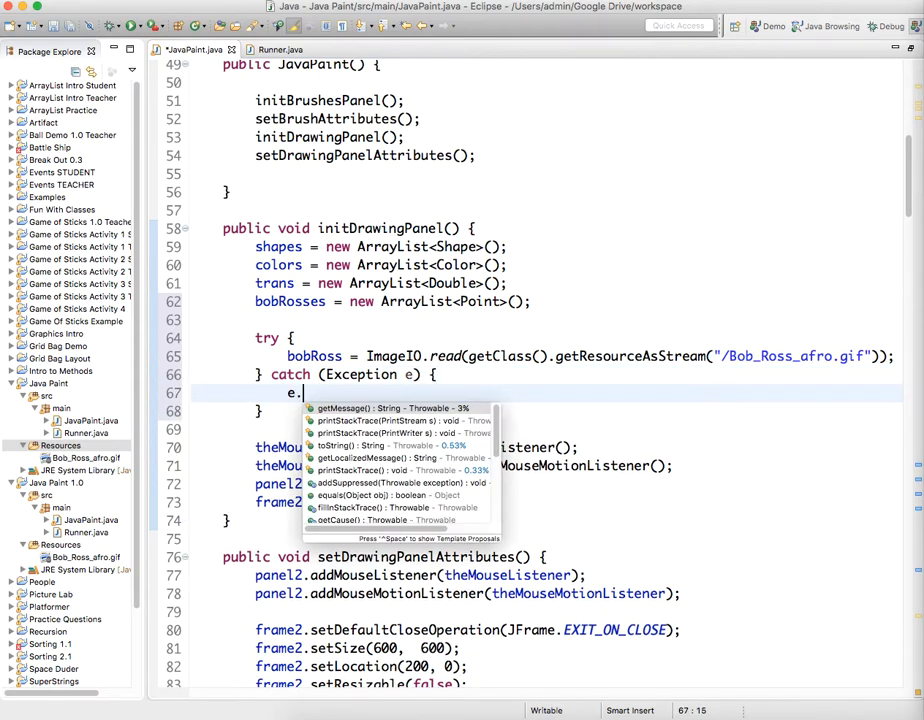
type("printStackTrace(s);")
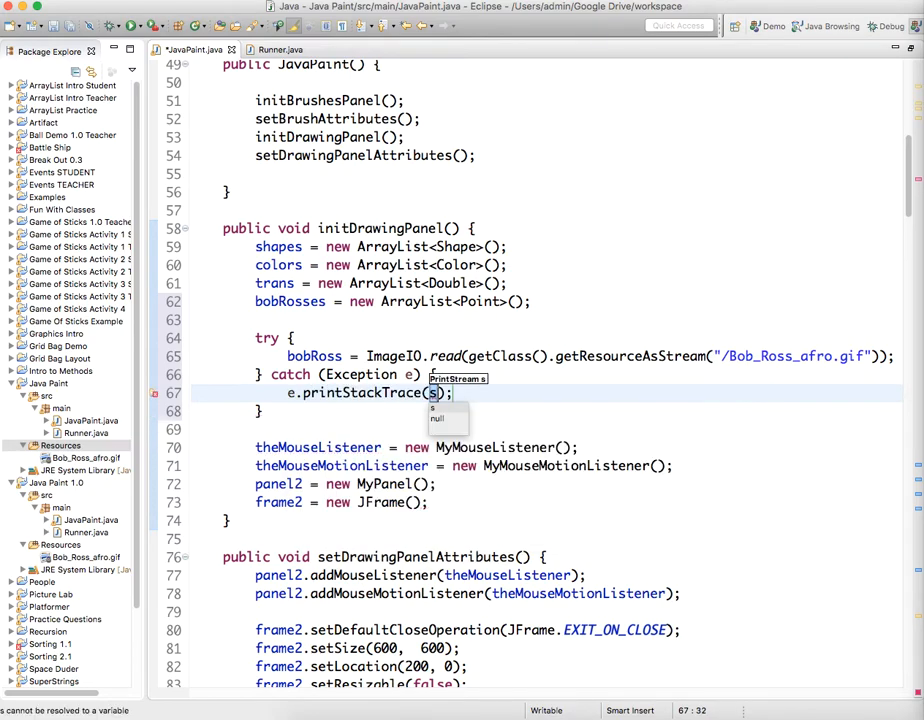
key("Backspace")
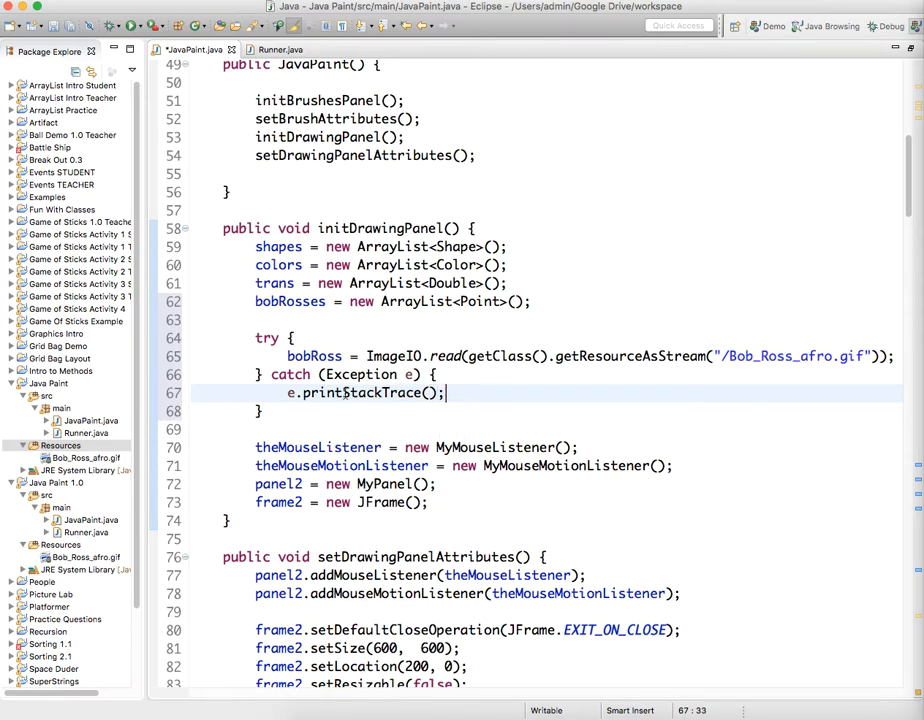
mouse_move(384, 392)
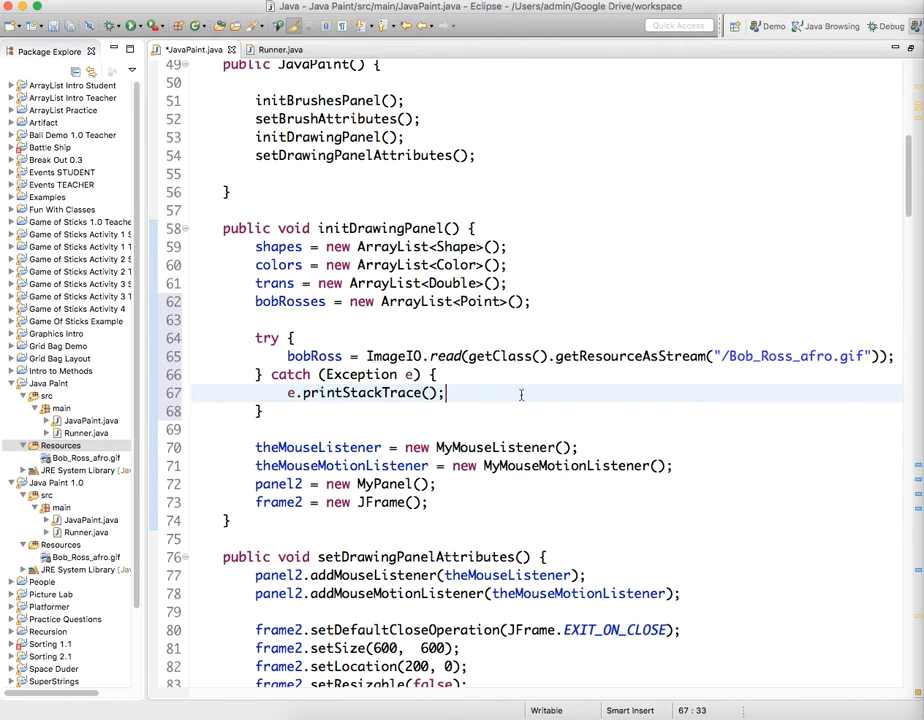
mouse_move(580, 414)
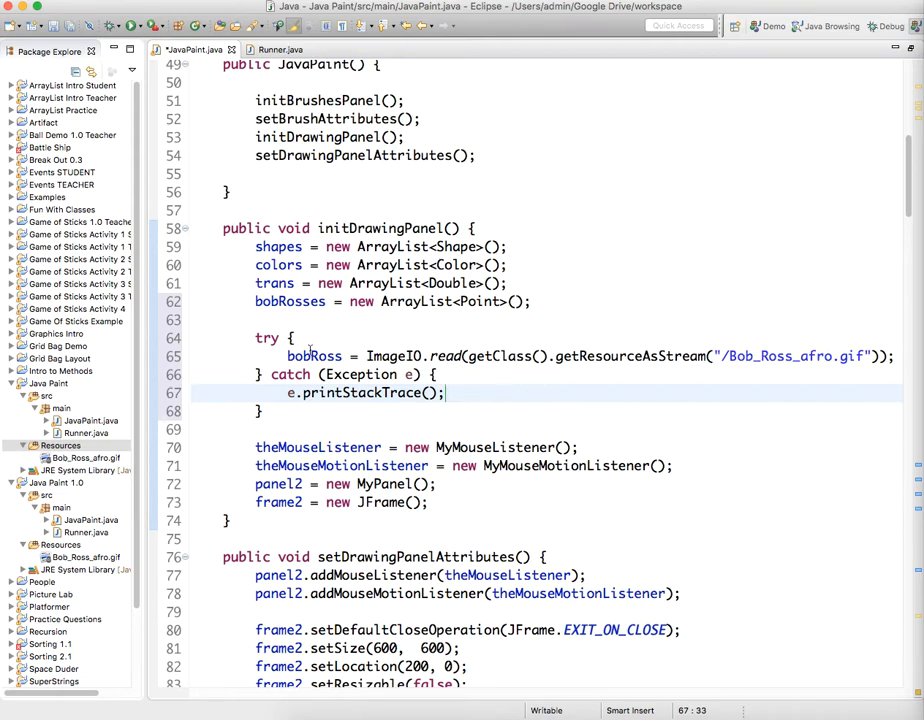
mouse_move(640, 424)
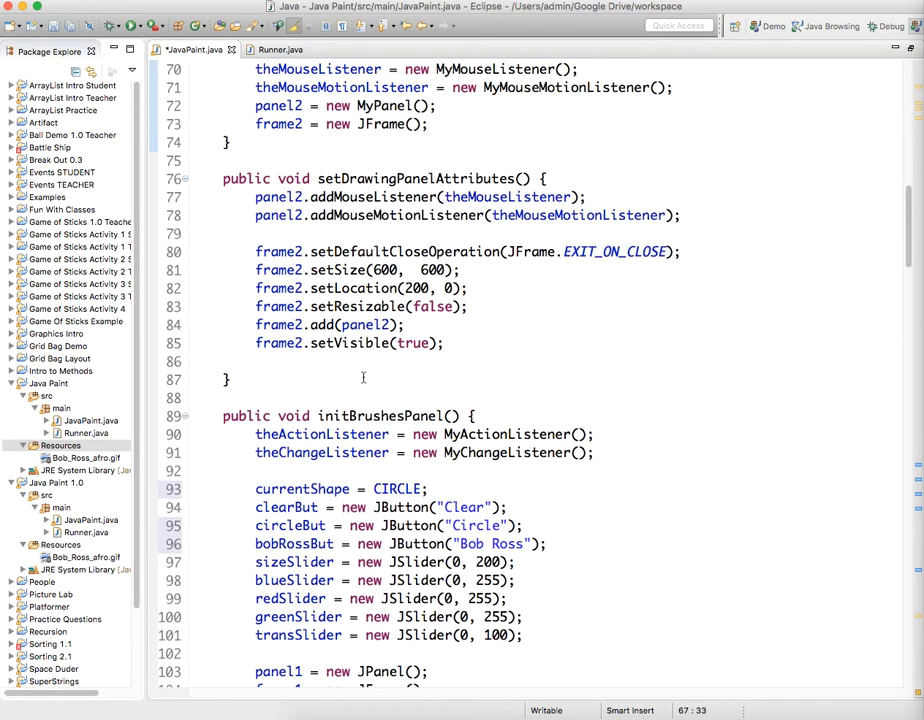
- In setBrushAttributes, register theActionListener on circleBut and bobRossBut below clearBut
scroll("down", 3)
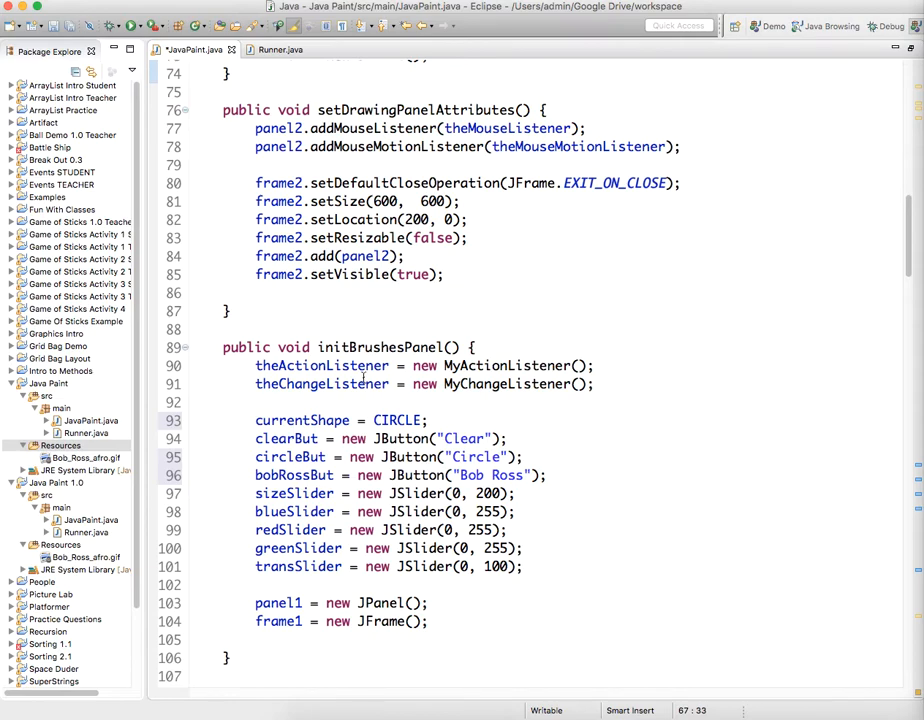
scroll("down", 3)
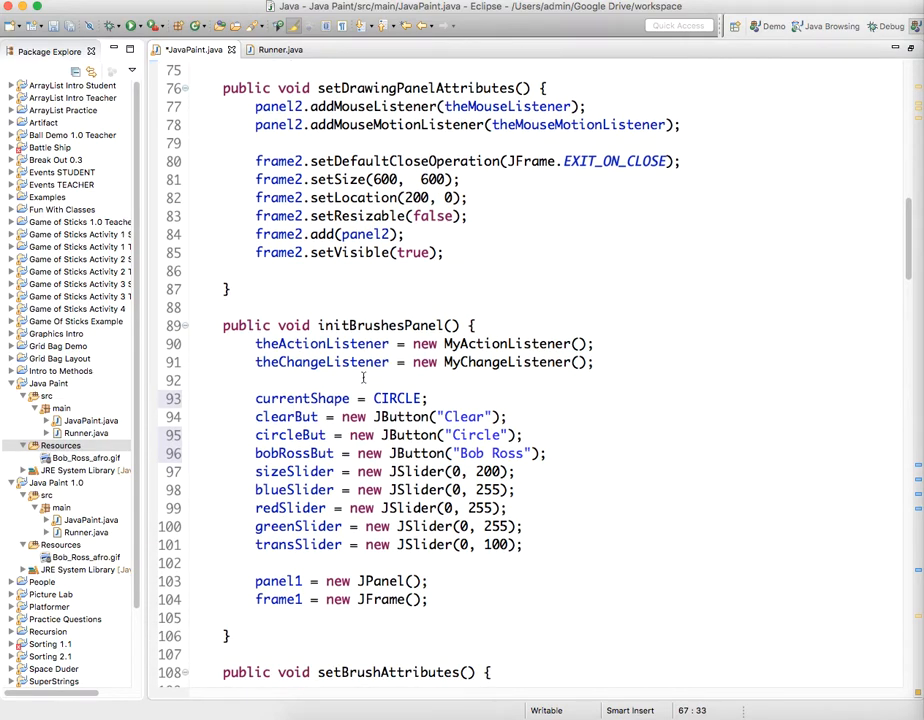
scroll("down", 3)
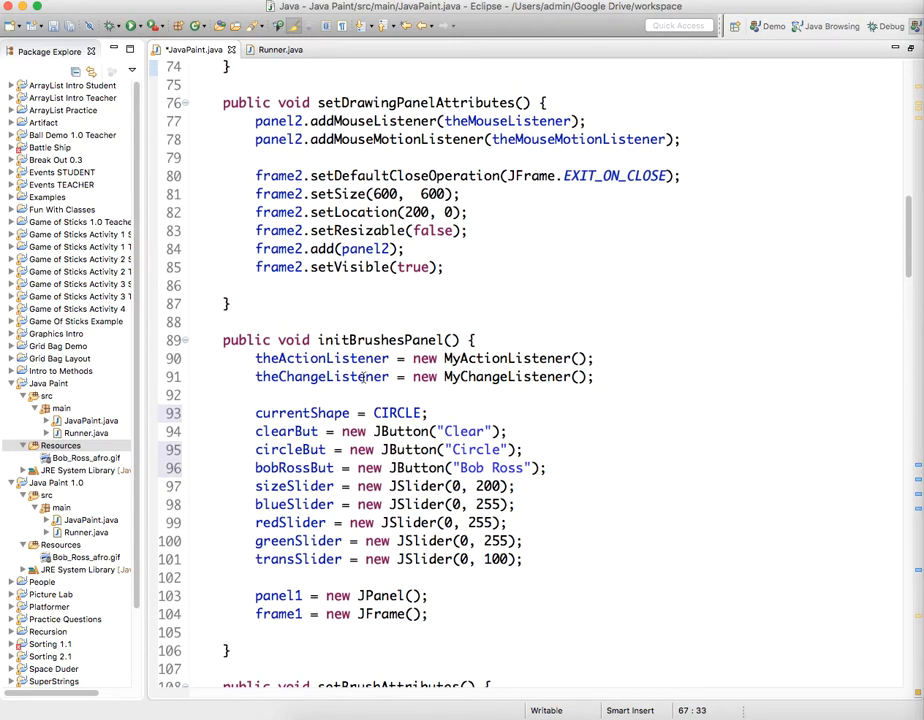
scroll("down", 3)
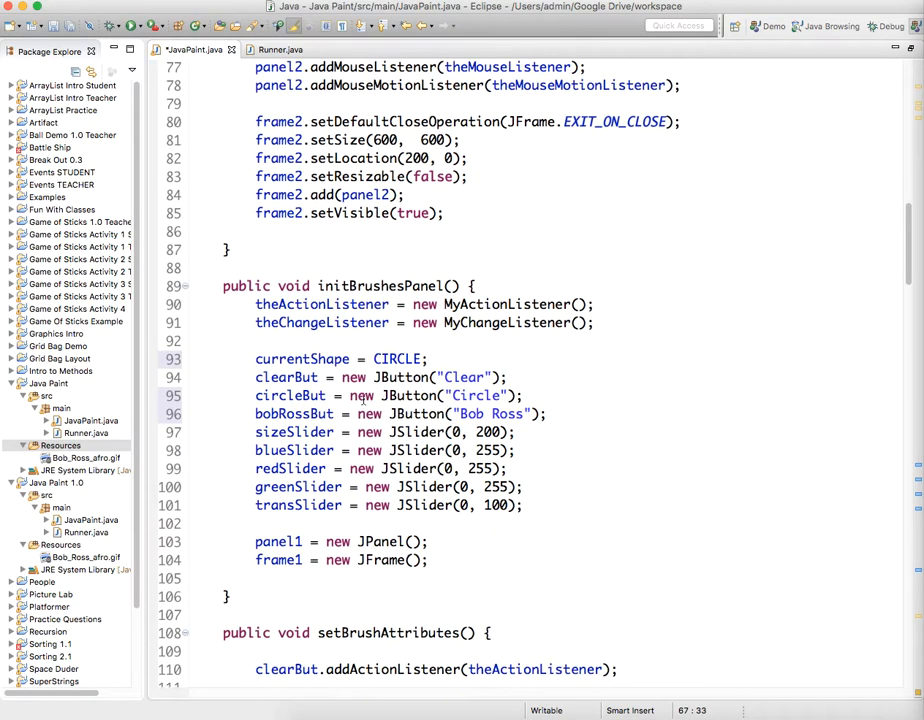
scroll("down", 3)
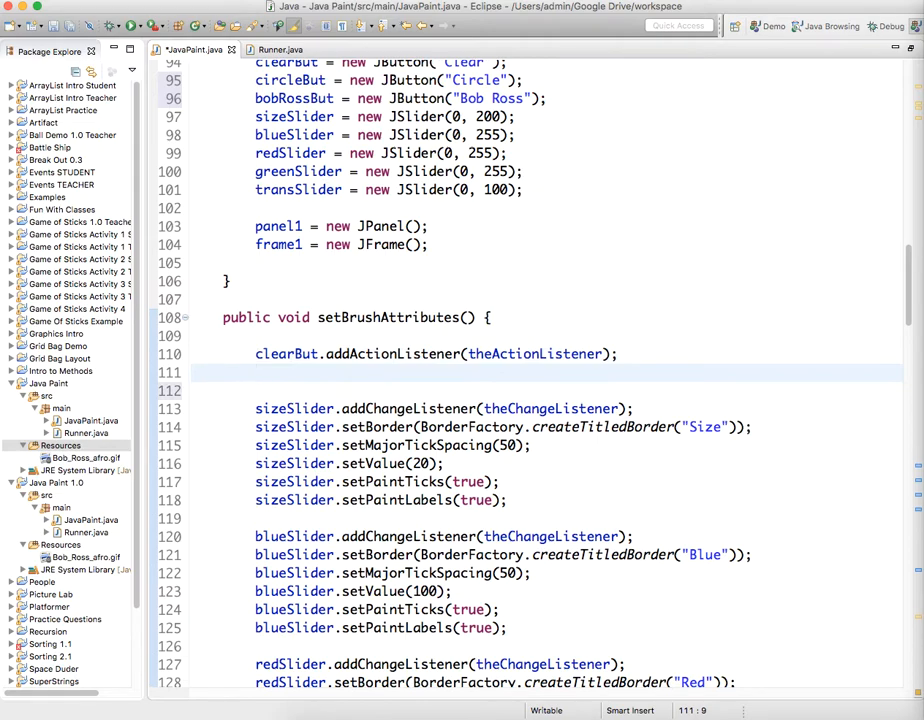
type("cicl")
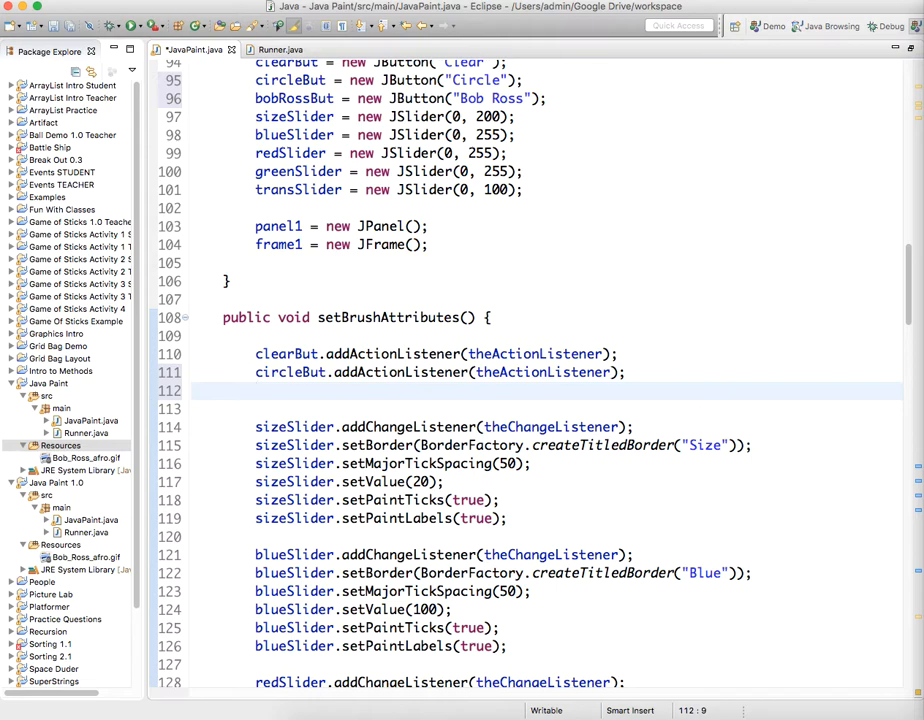
type("bobRoss")
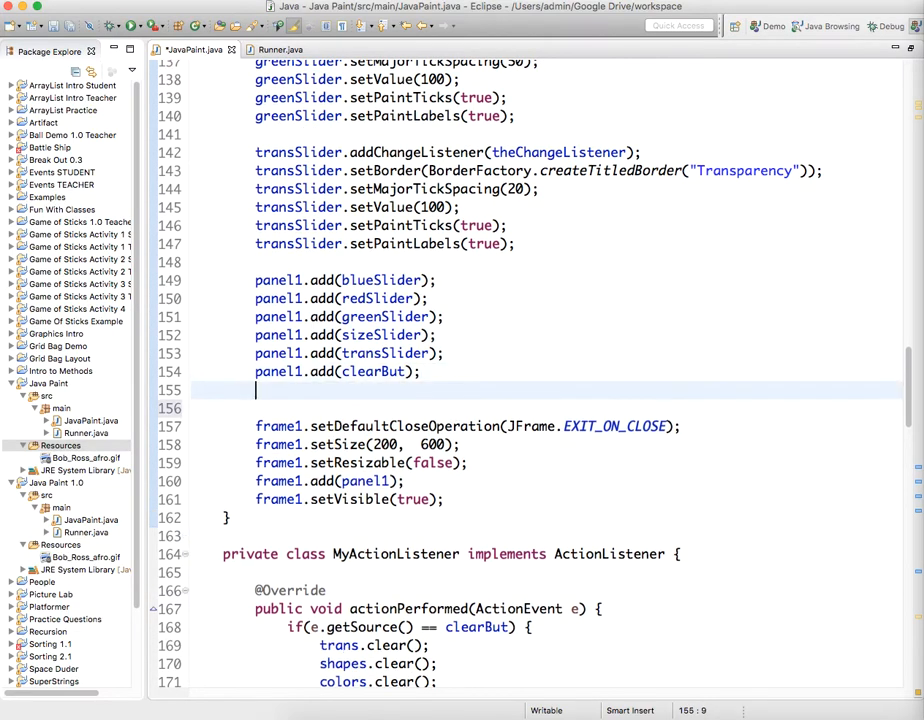
- Add panel1.add(circleBut); and panel1.add(bobRossBut); after panel1.add(clearBut);
type("panel1.add(comp")
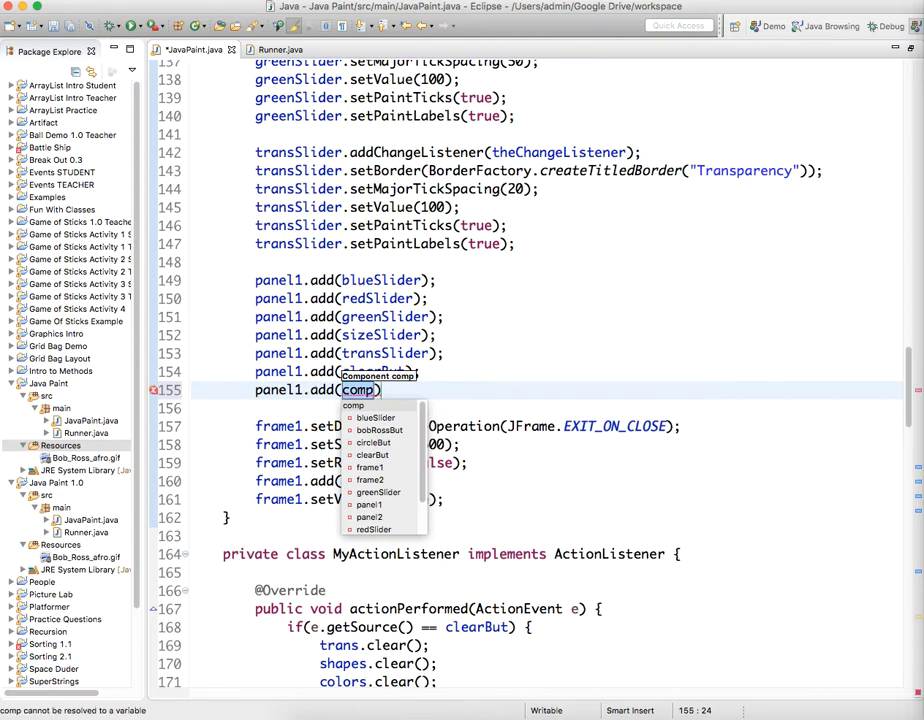
type("ircleBut")
left_click(546, 408)
type("panel")
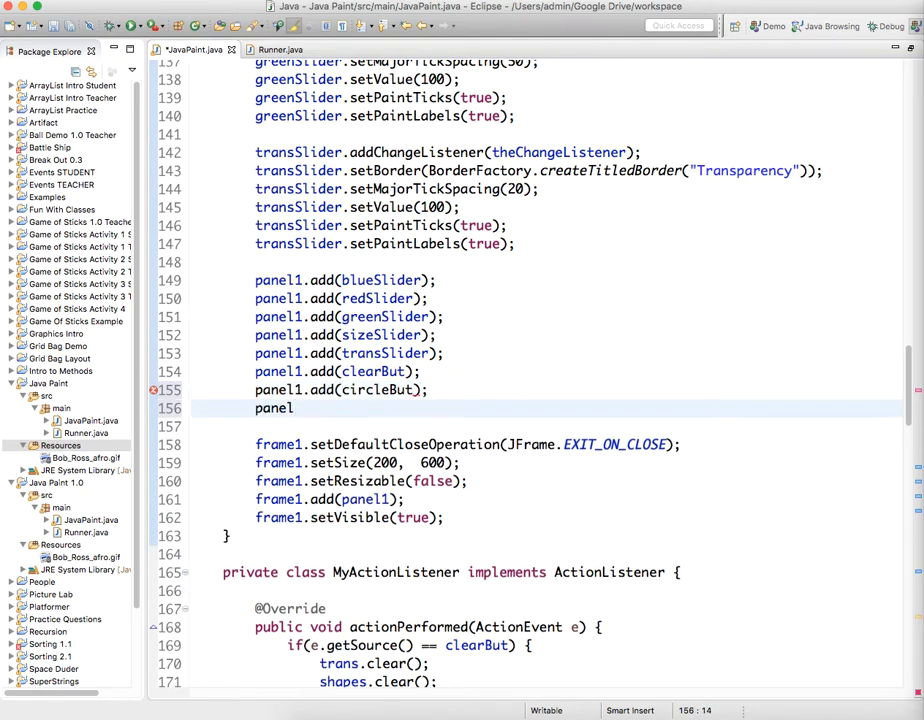
type("(comp")
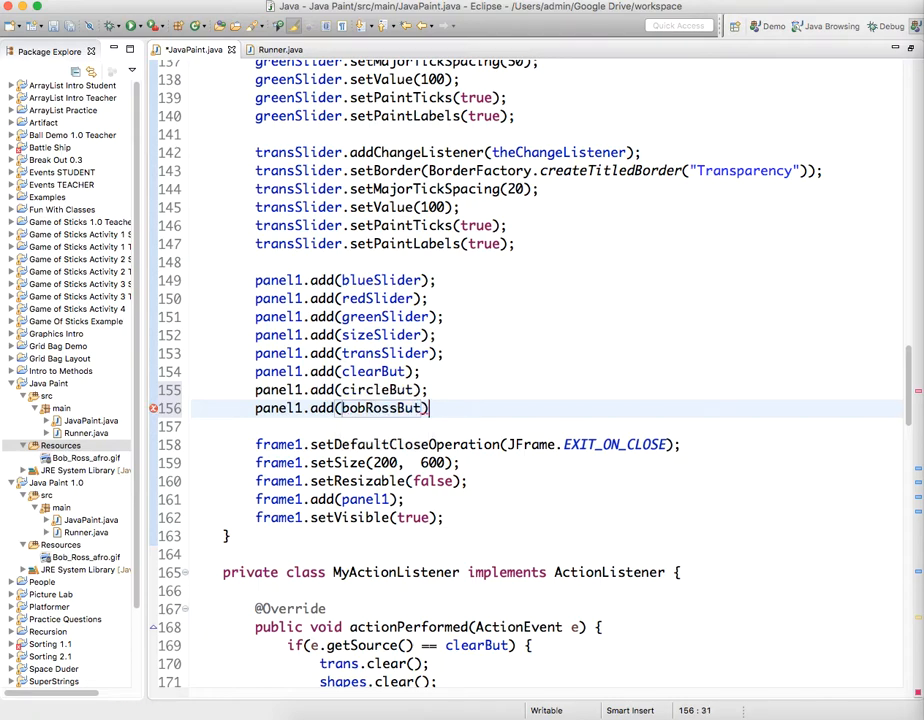
type(";")
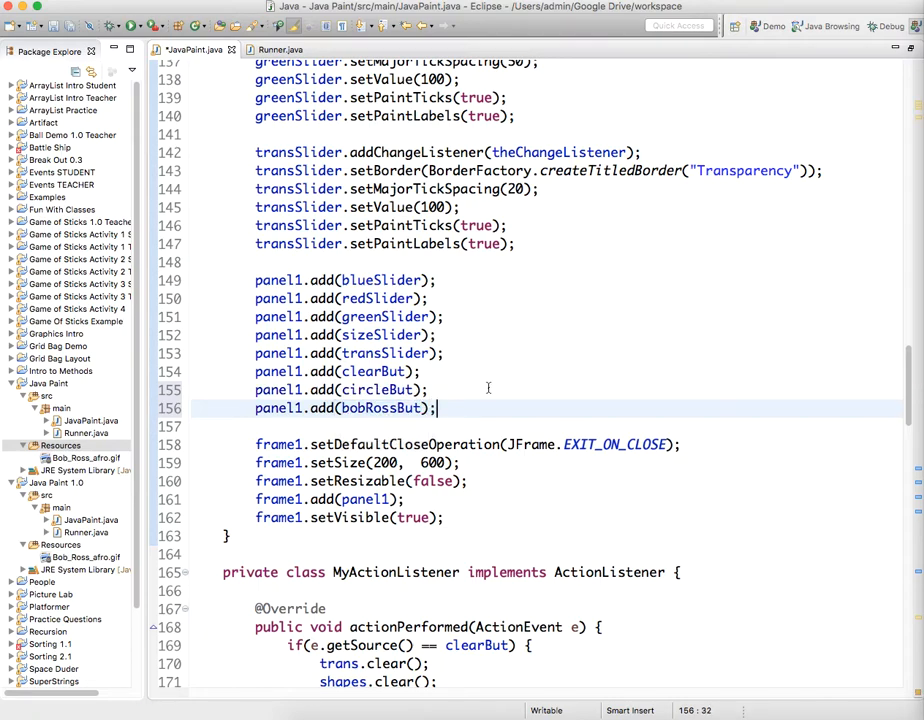
scroll("down", 3)
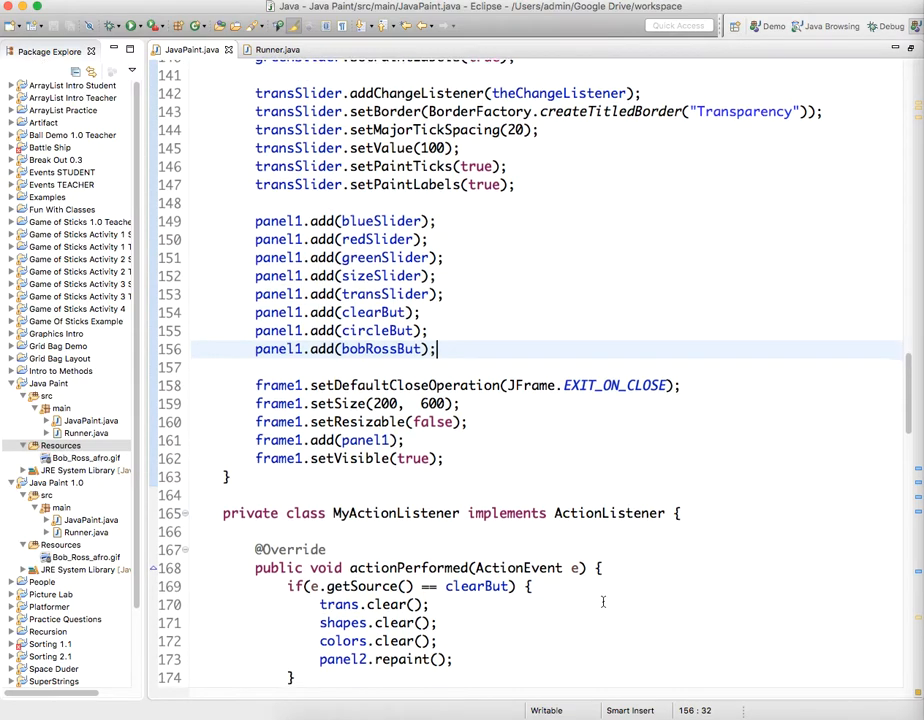
scroll("down", 3)
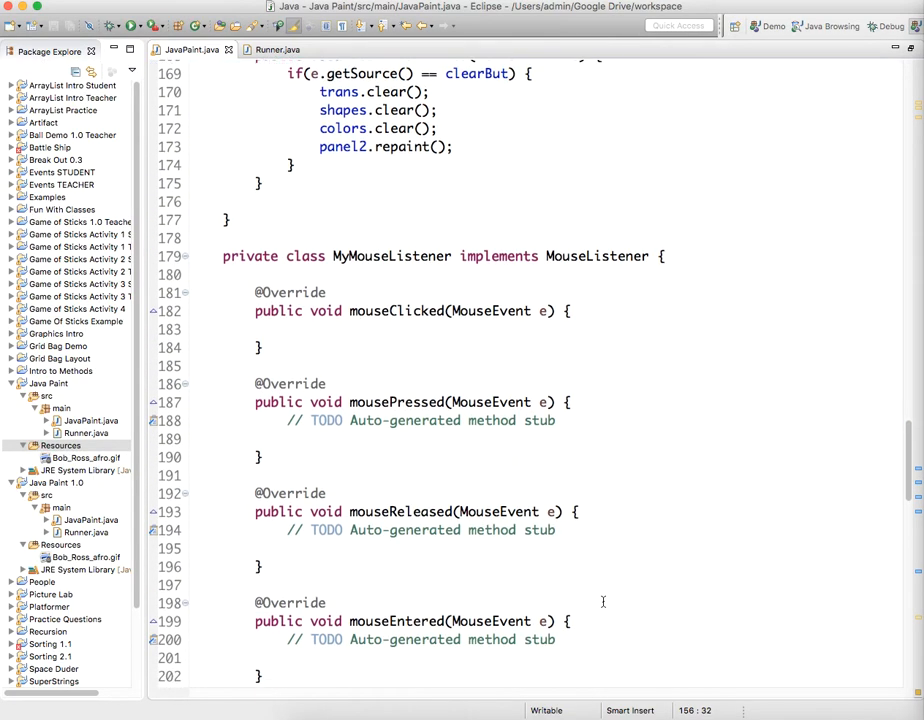
scroll("down", 3)
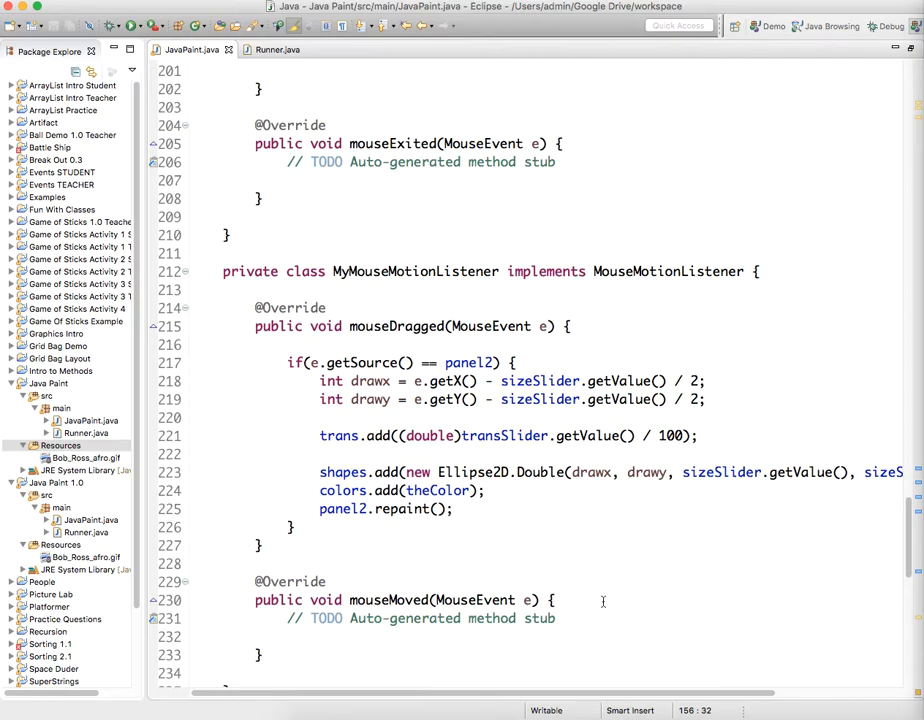
scroll("down", 3)
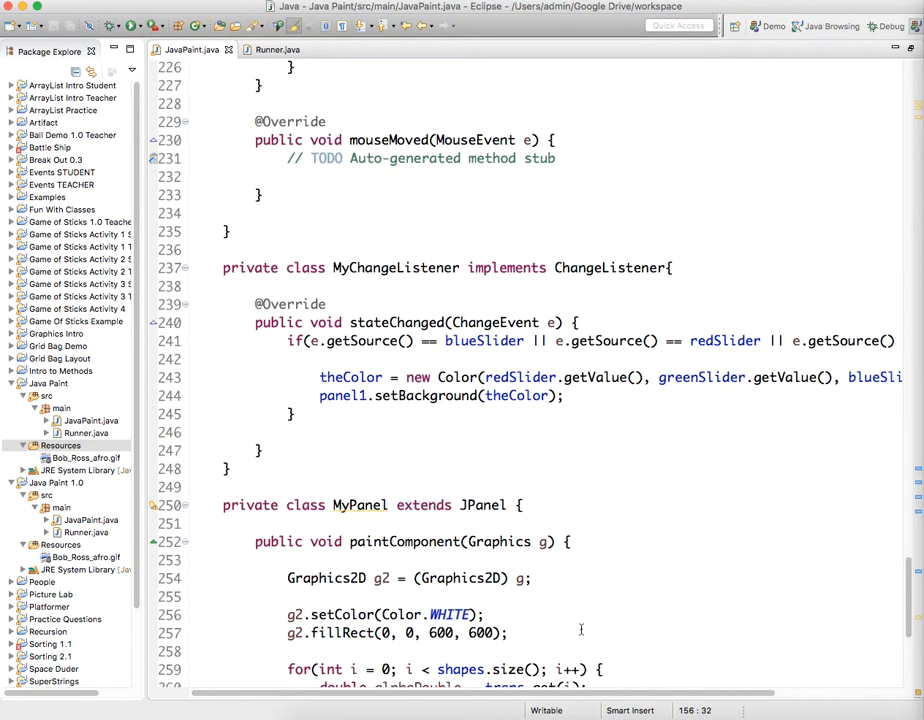
scroll("up", 3)
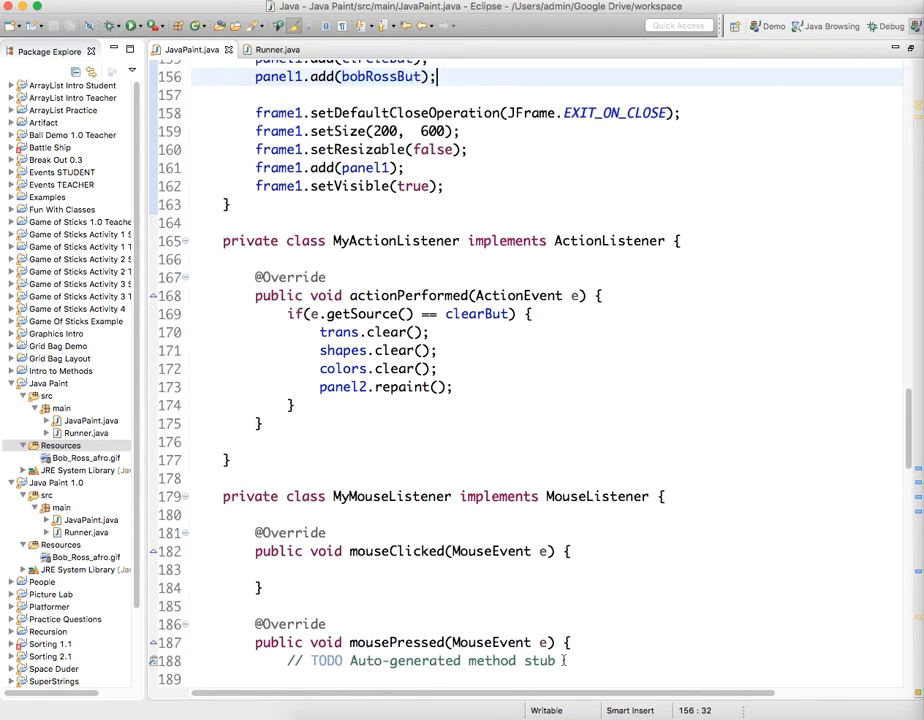
scroll("down", 3)
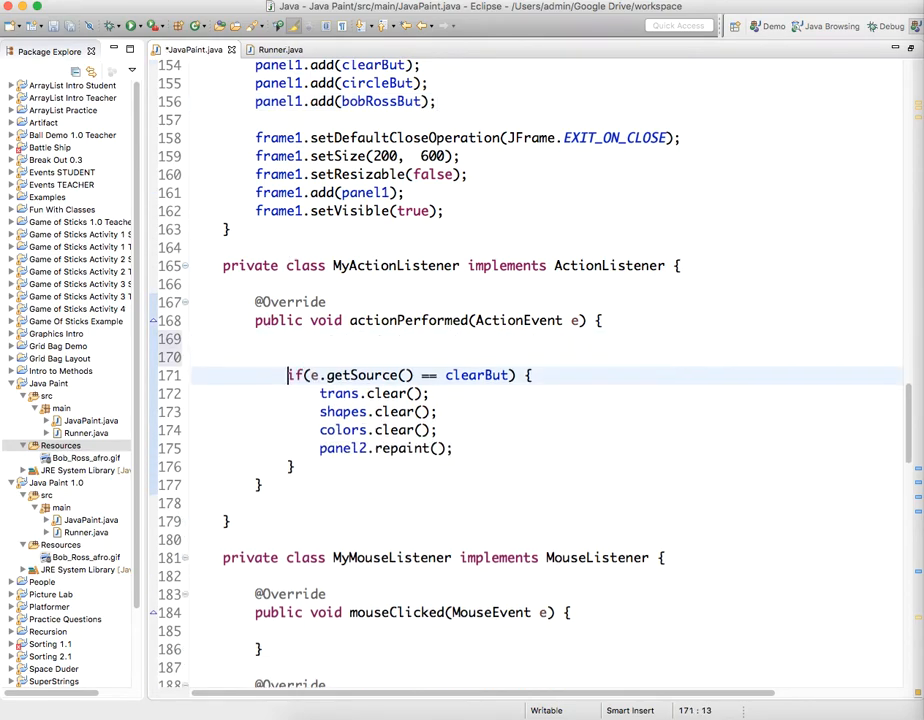
- In actionPerformed, set currentShape = CIRCLE when e.getSource() is circleBut
type("if()")
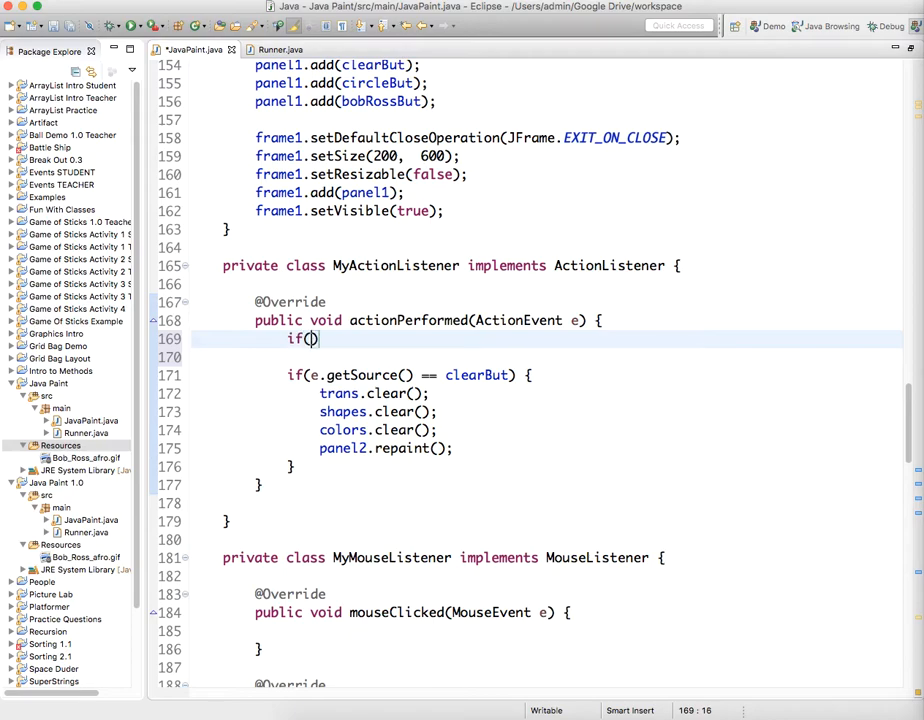
type("e.getSource(")
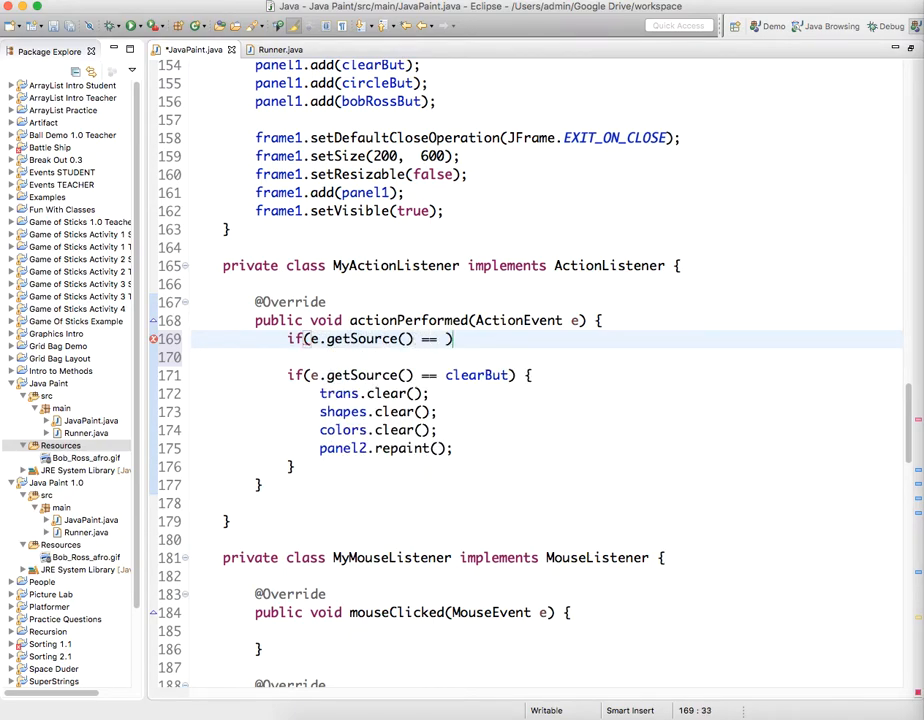
type("circleBut")
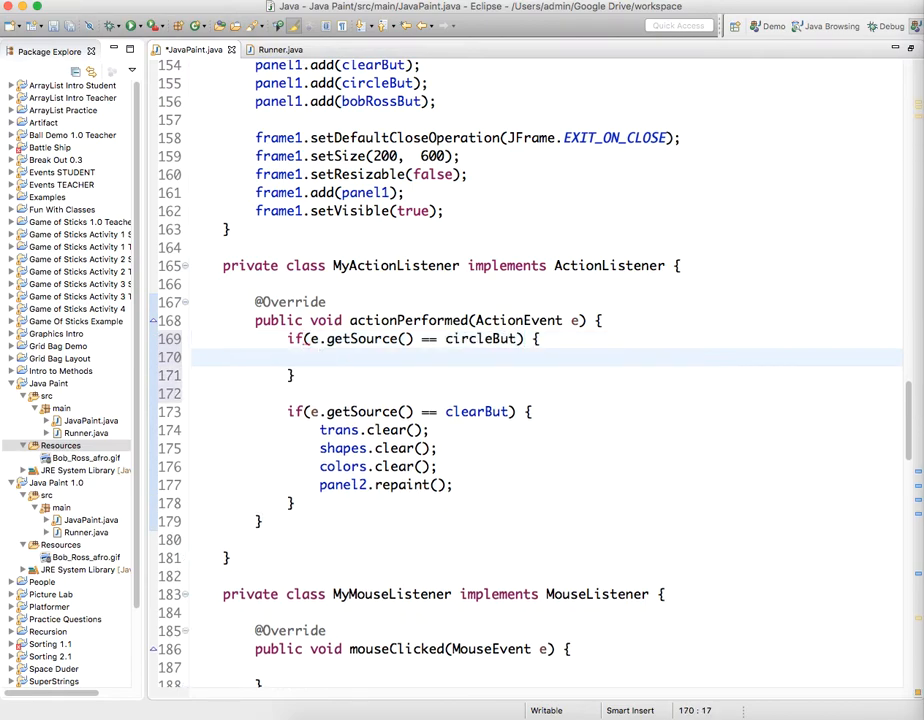
type("currentShape = C")
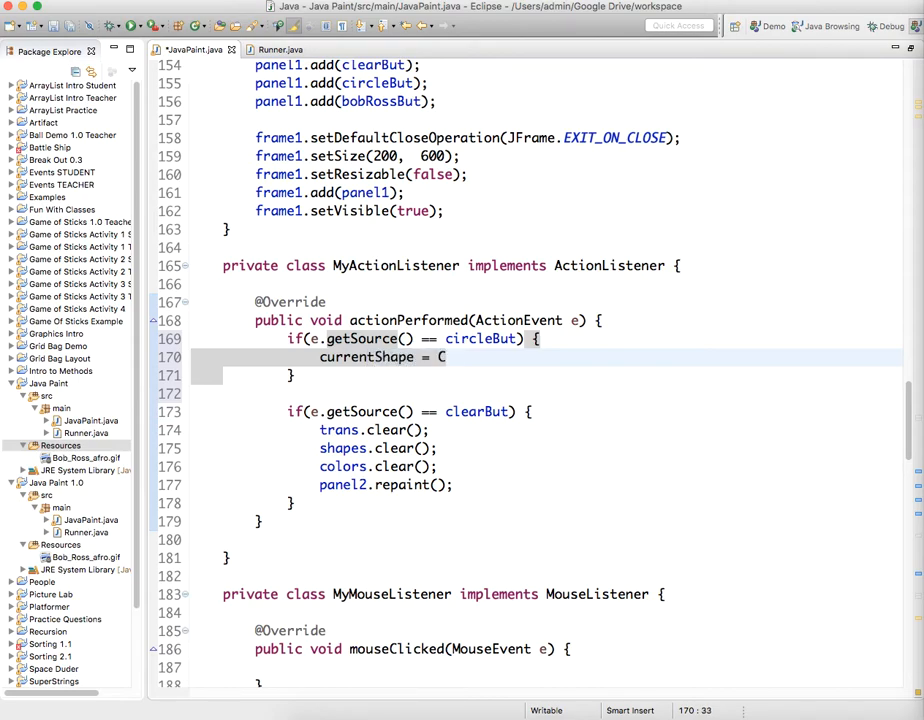
type("IRCLE;")
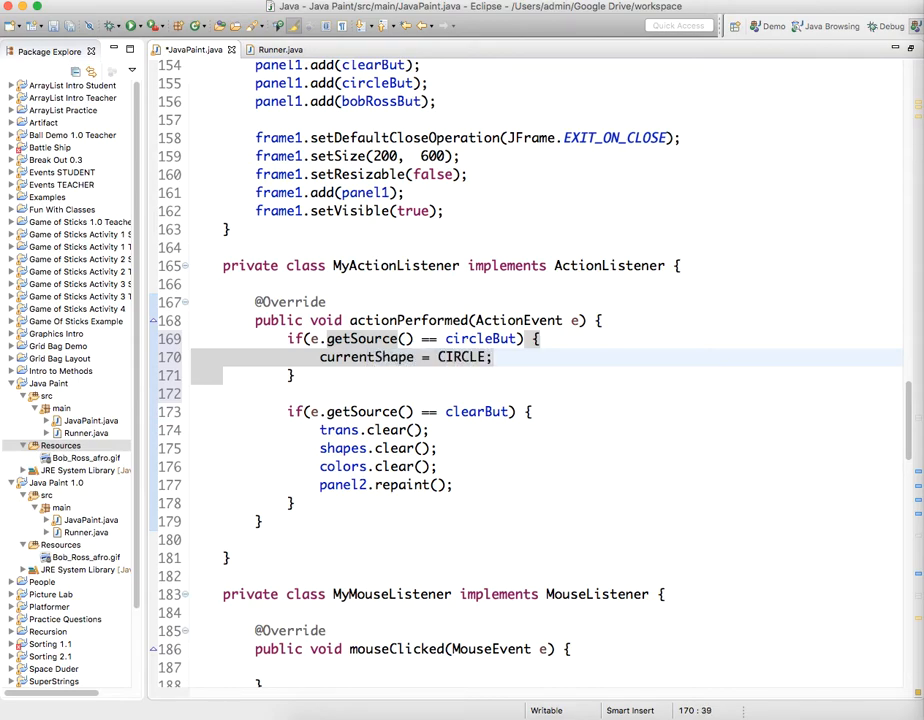
- Add an if block setting currentShape = BOBROSS when e.getSource() is bobRossBut
type("if")
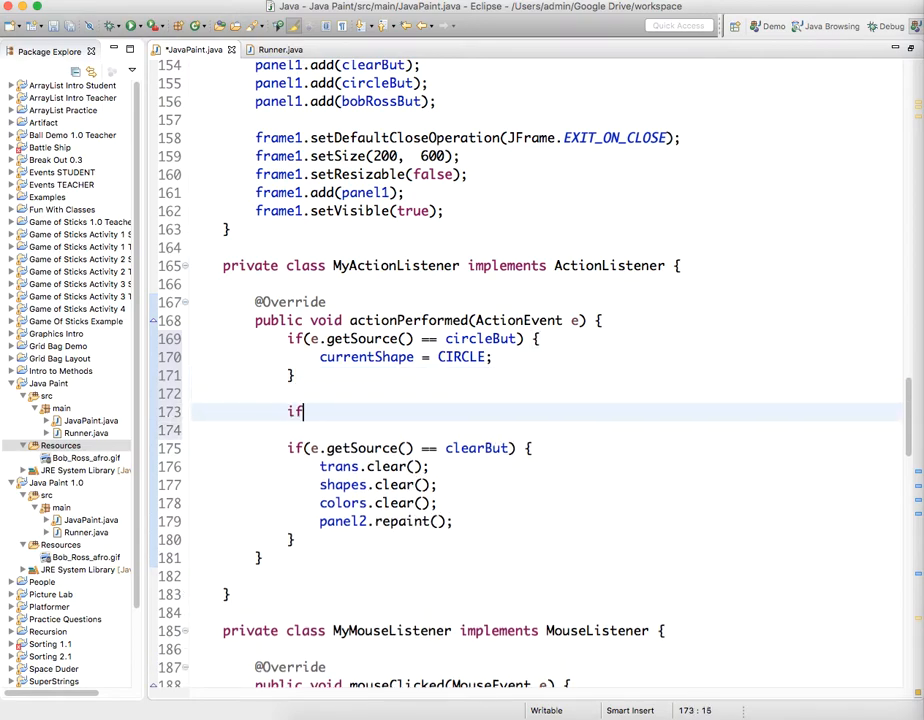
type("()")
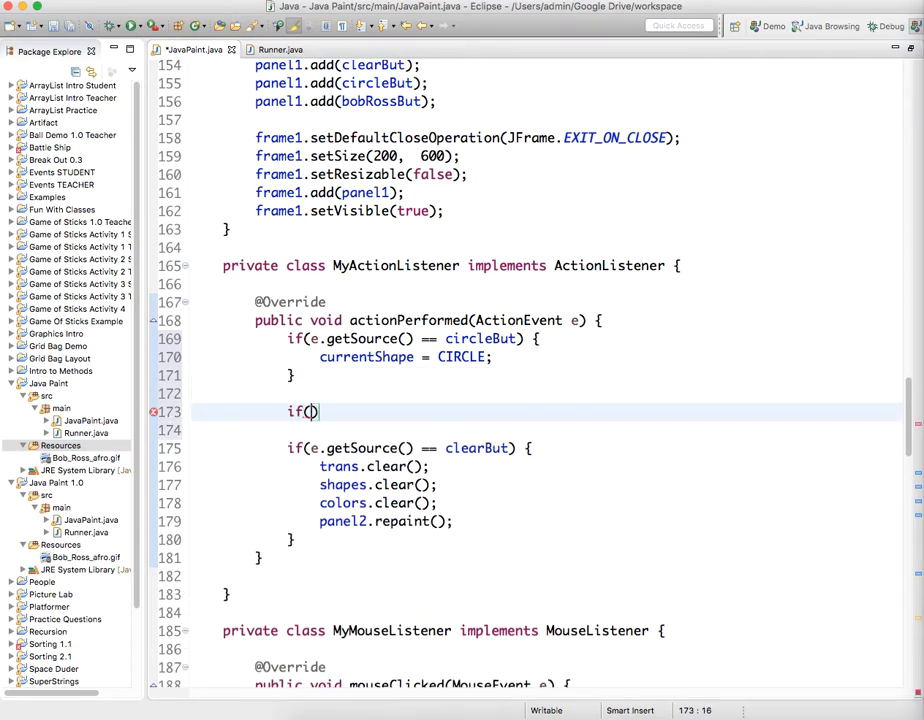
type("e.getSou")
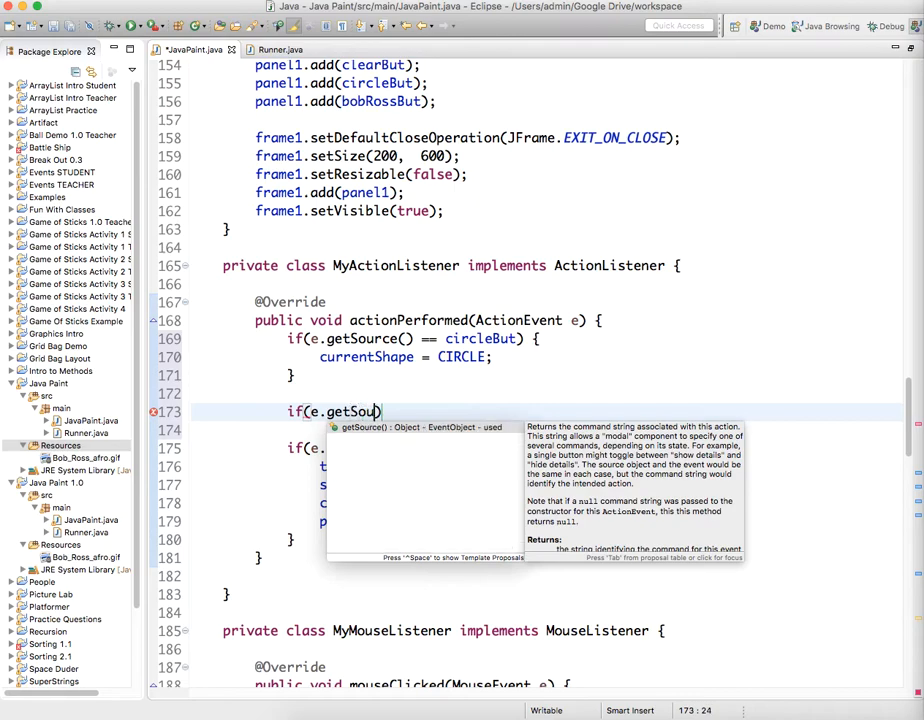
type("=)")
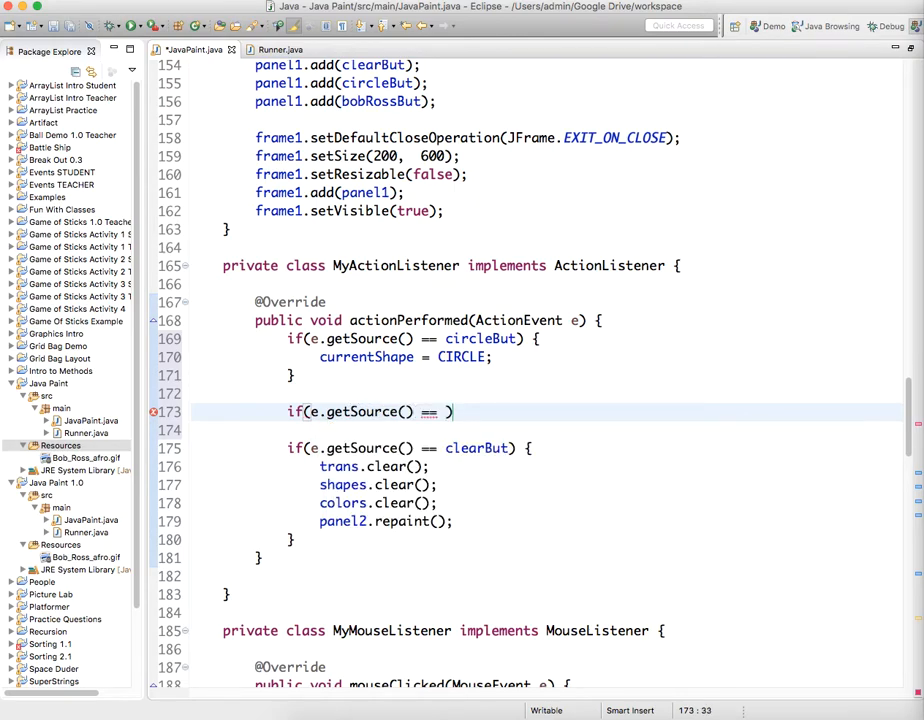
type("bobRossBut")
type("current")
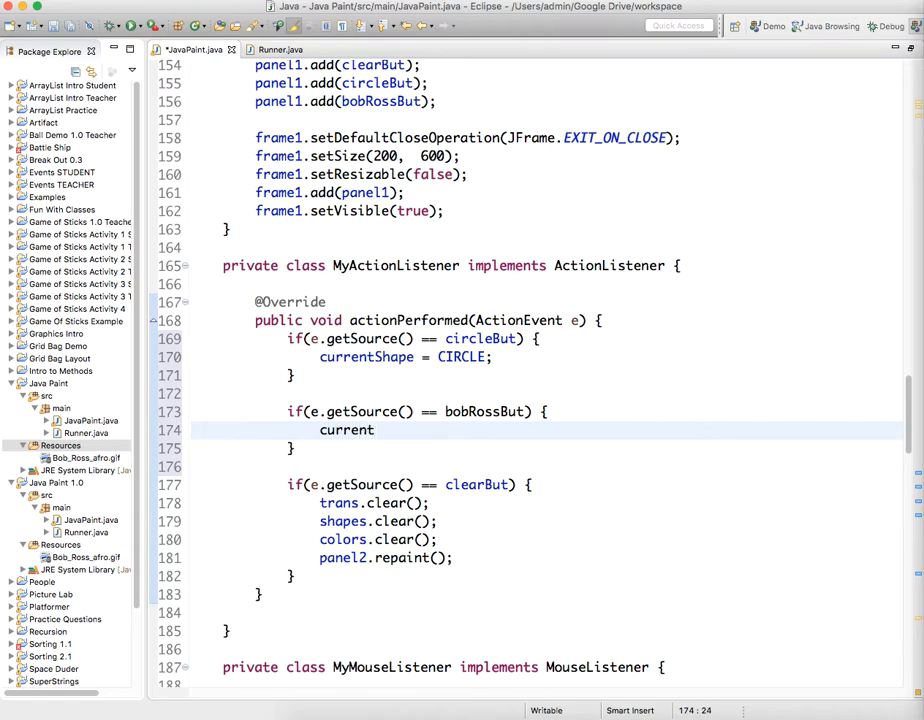
type("Shape =")
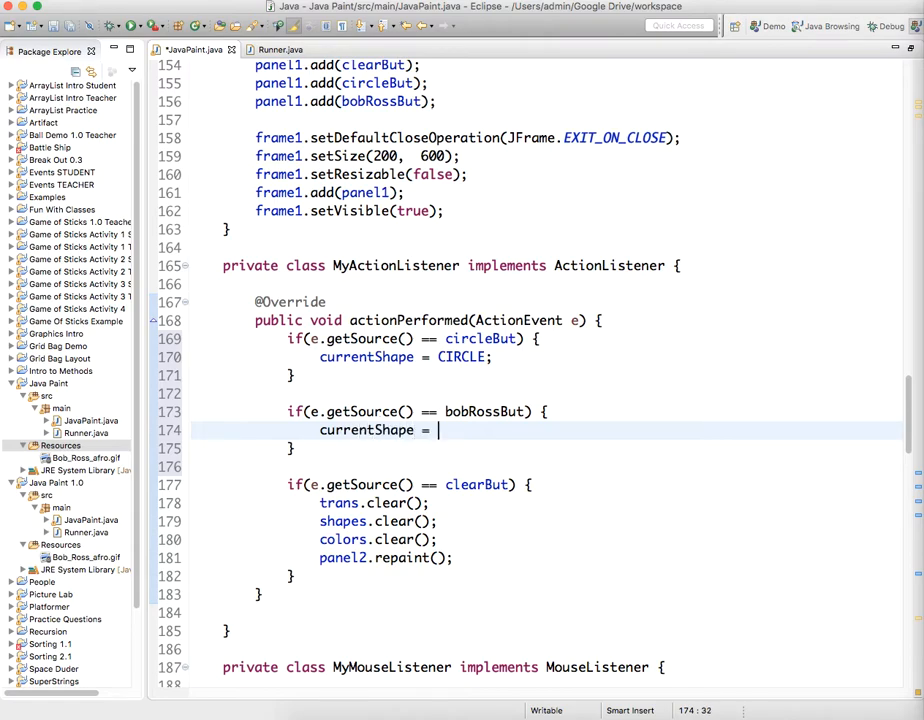
type("BOBROSS")
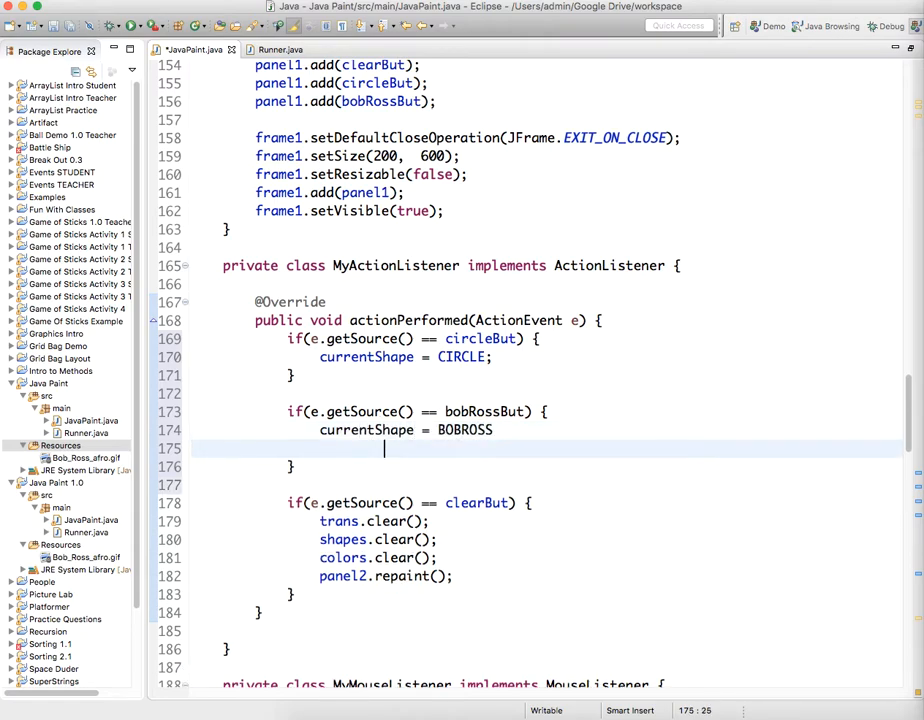
type(";")
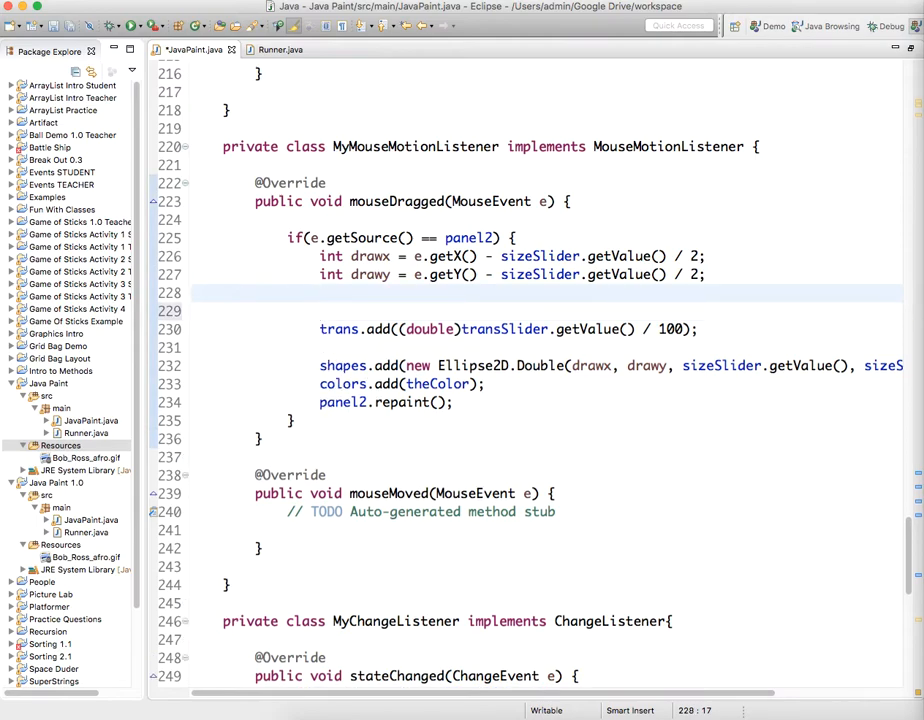
- In mouseDragged, add bobRosses.add(new Point(drawx, drawy)) when currentShape == BOBROSS
type("if()")
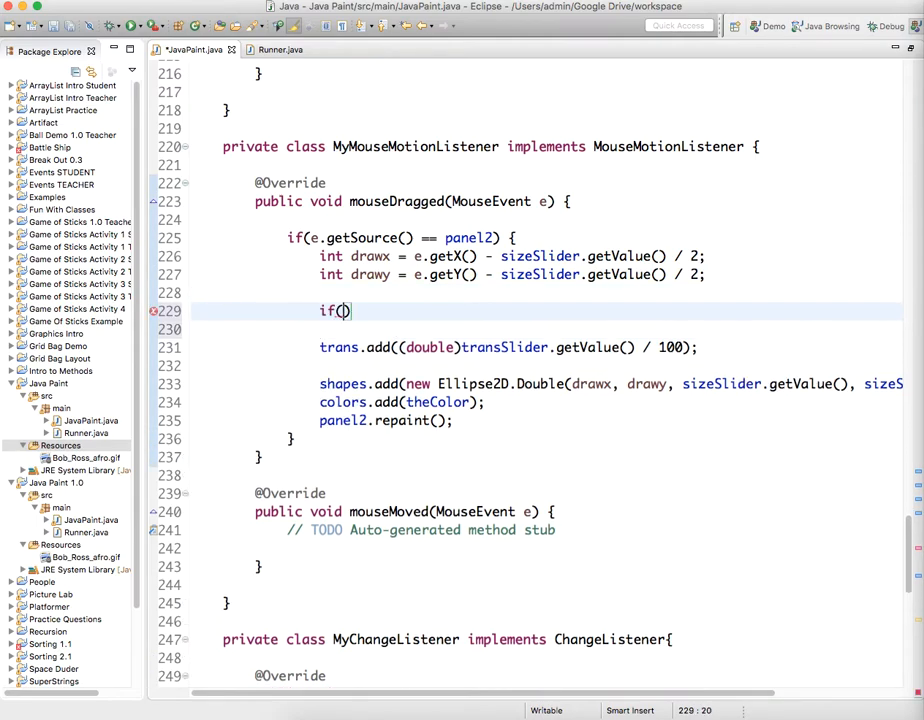
type("currentShap")
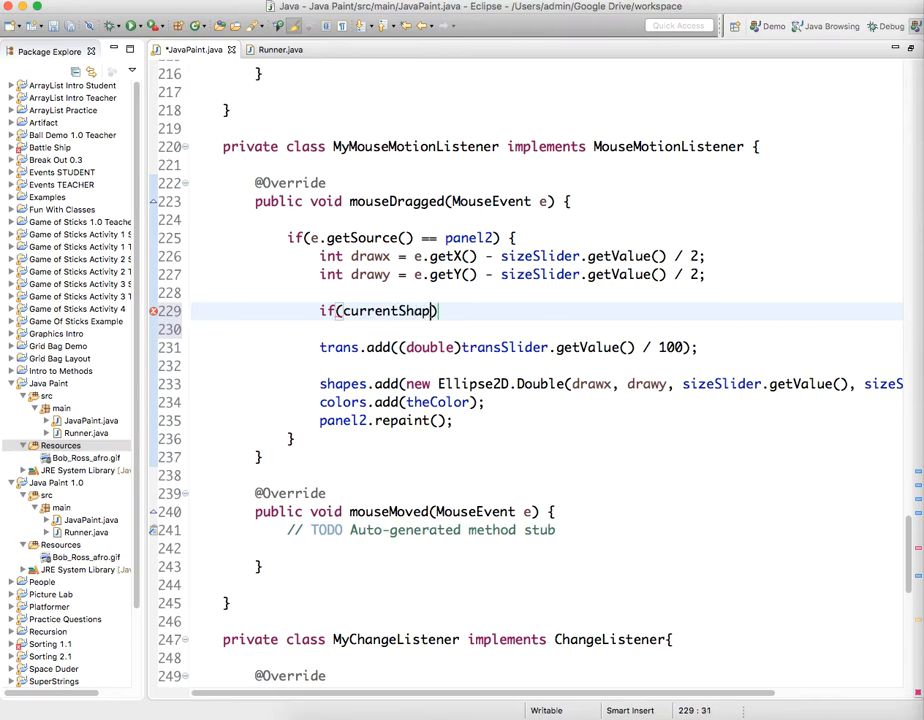
type("e == BOB")
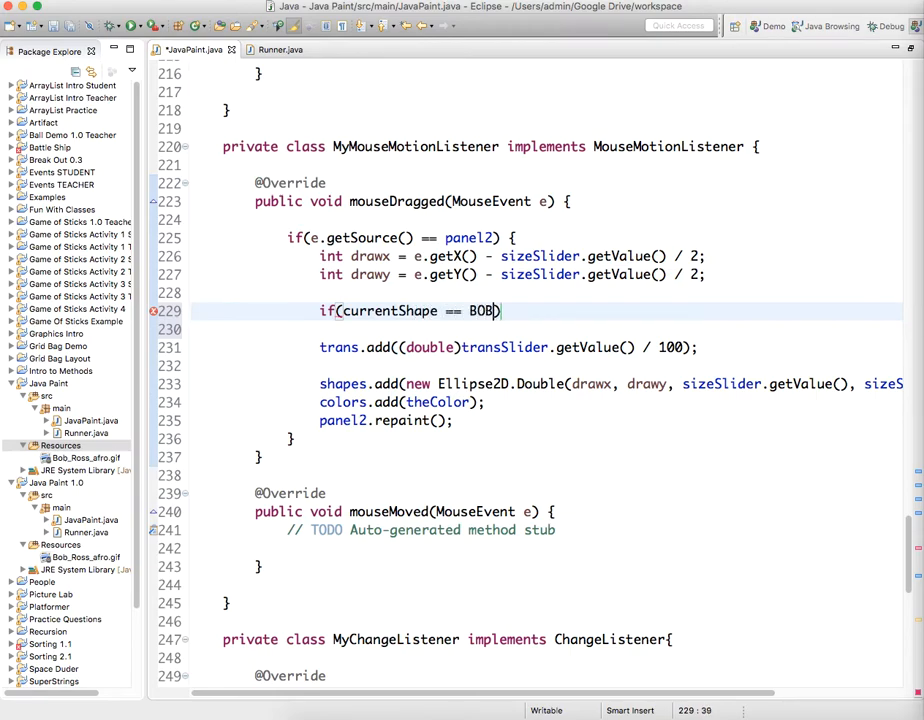
type("ROSS")
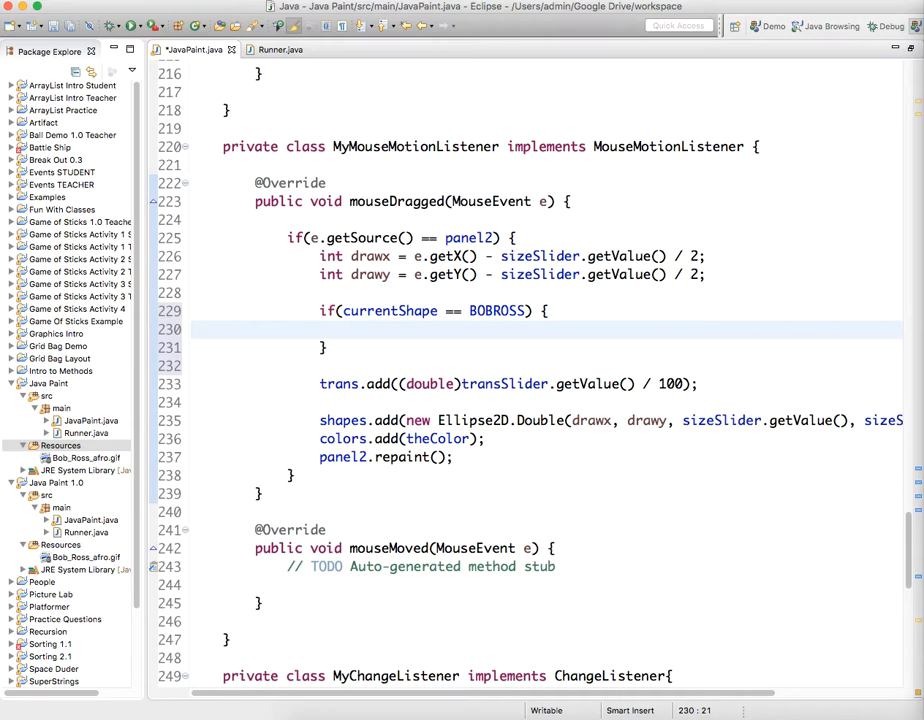
type("bo")
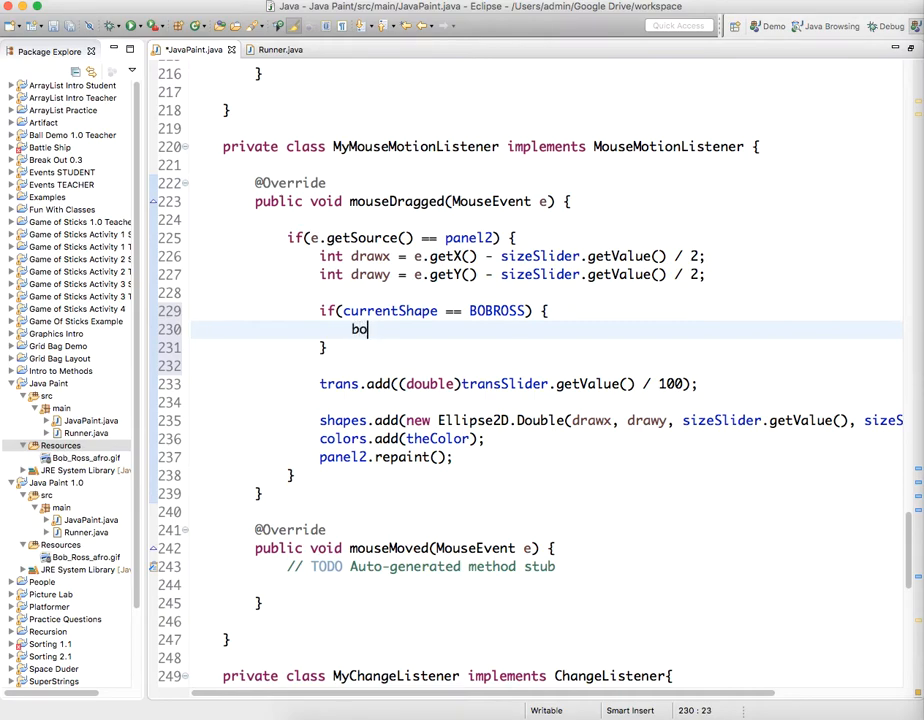
type("bRosses")
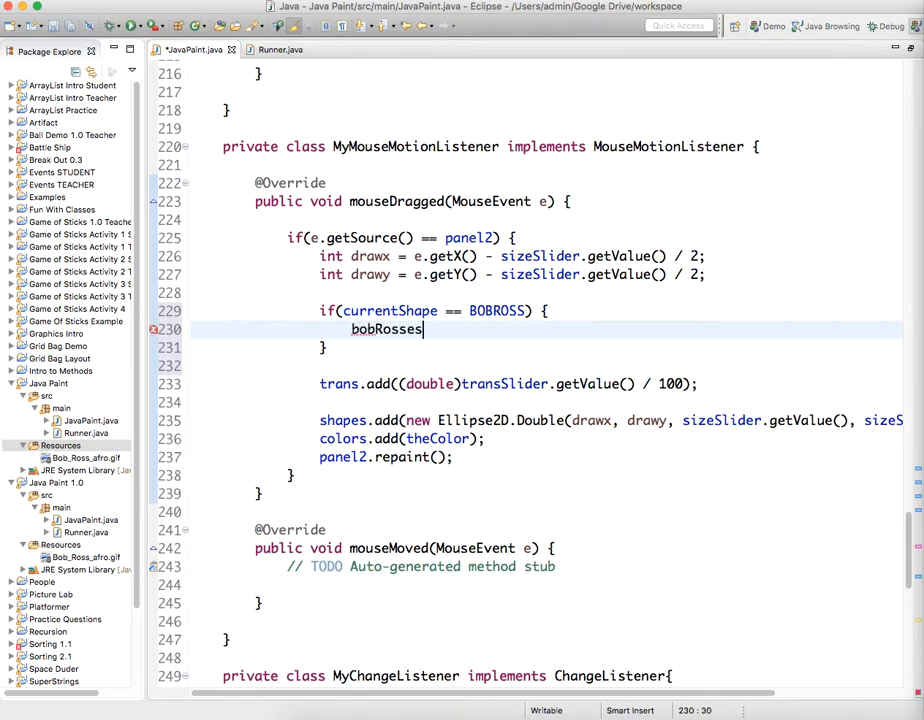
type(".add(new )")
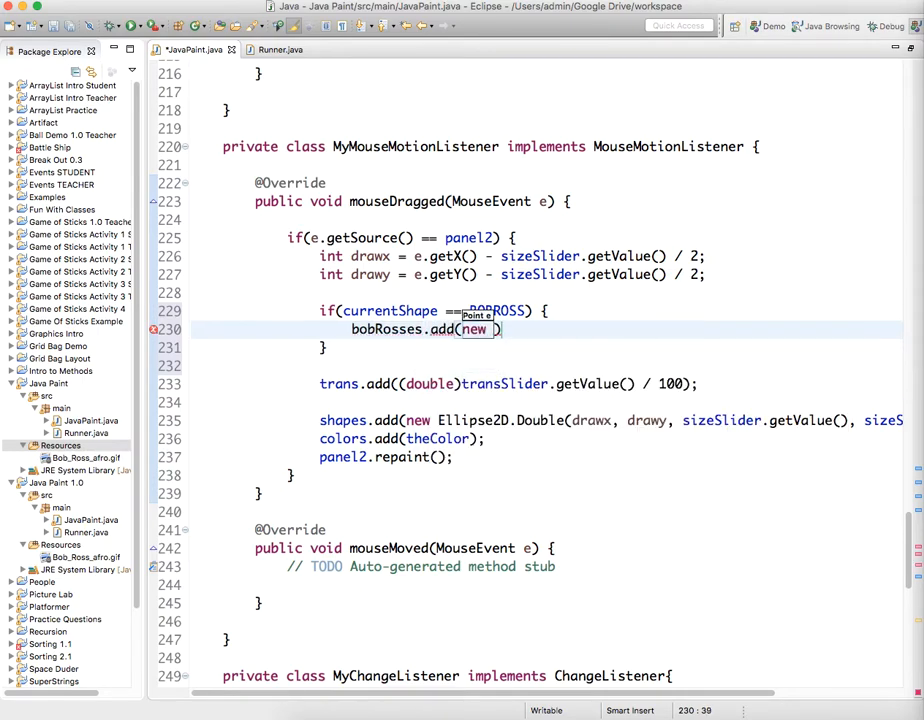
type("Point(draw")
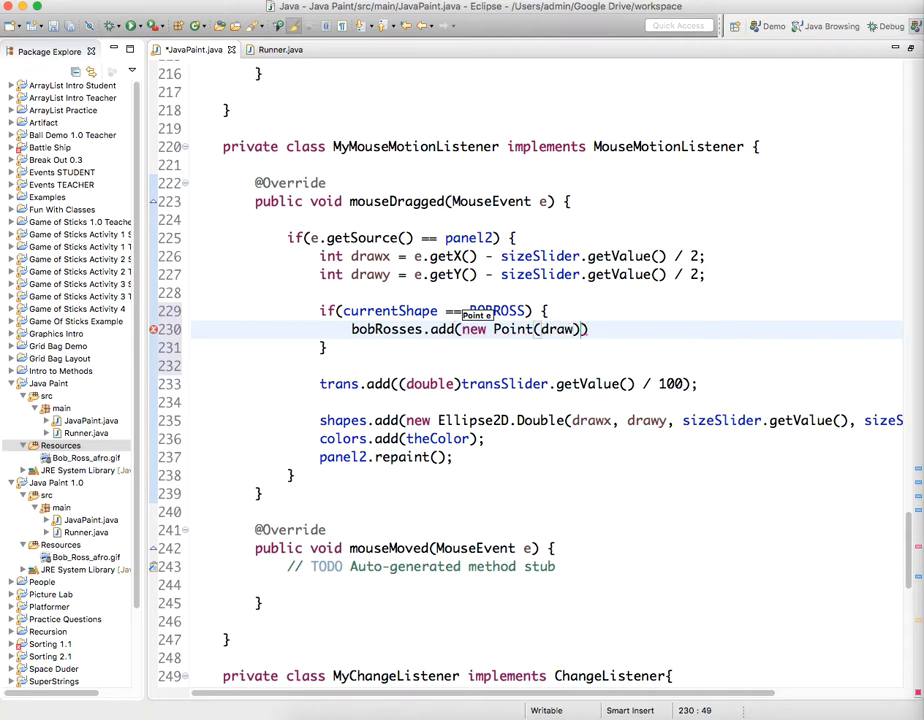
type(", drawy")
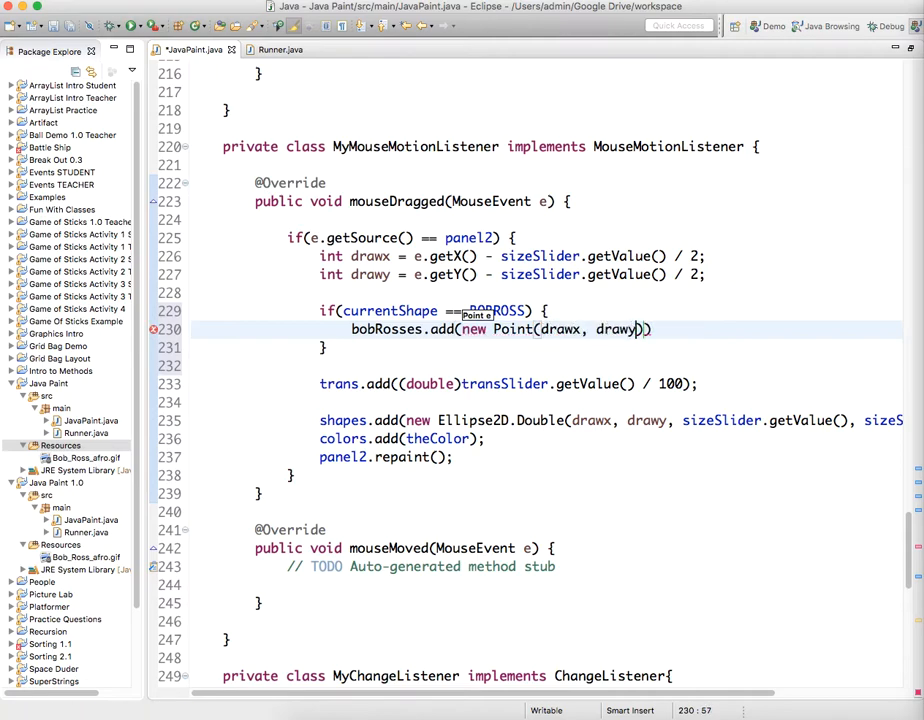
type(")")
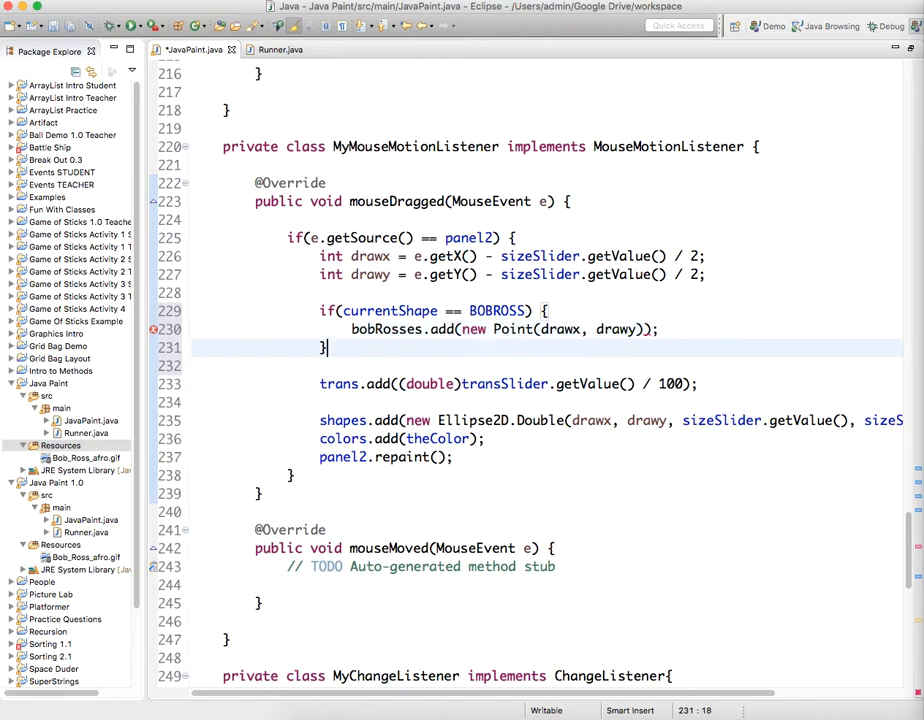
- Add else if (currentShape == CIRCLE) { wrapping the ellipse trans/shapes/colors adds
type("else")
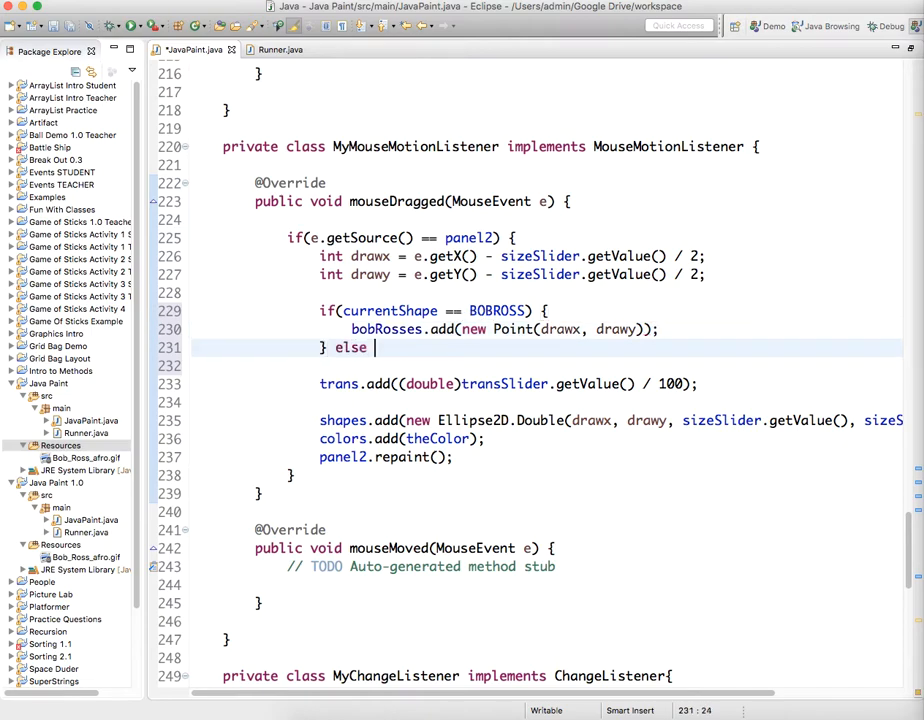
type("if ()")
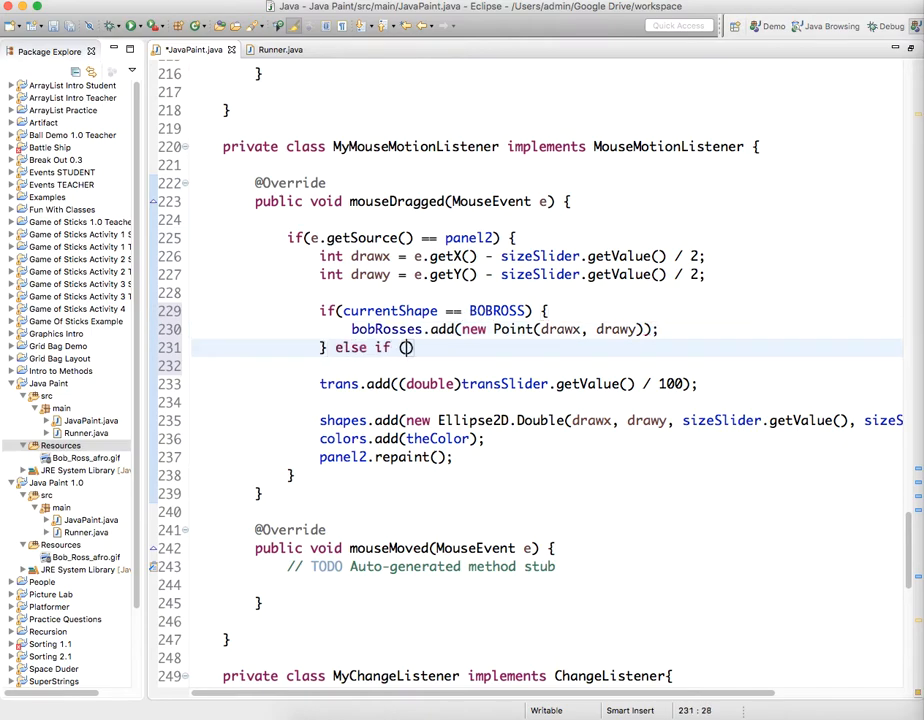
type("currentShape ==")
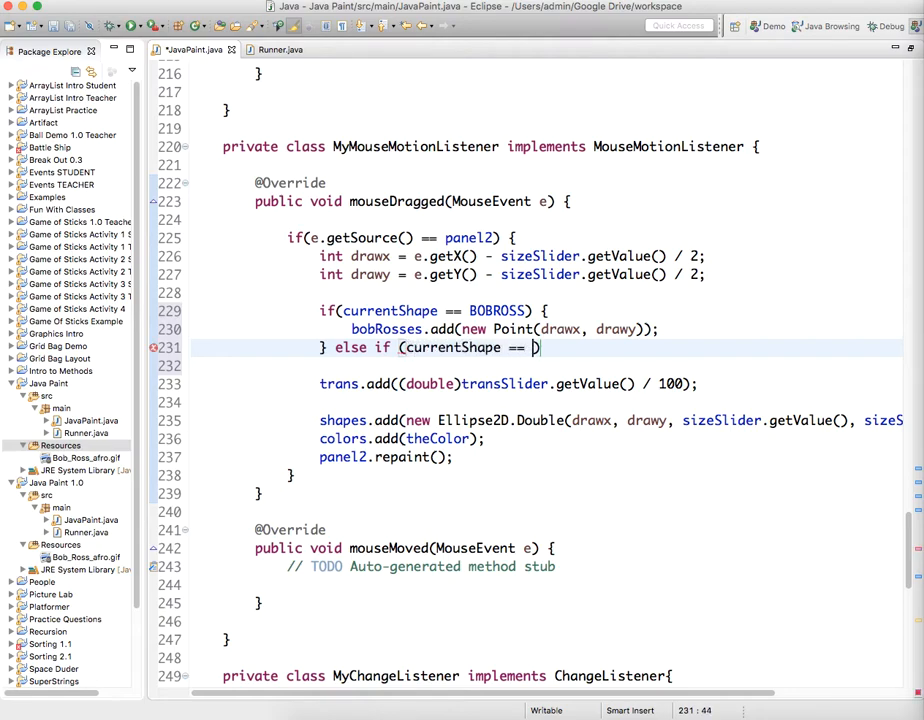
type("CIRCLE)")
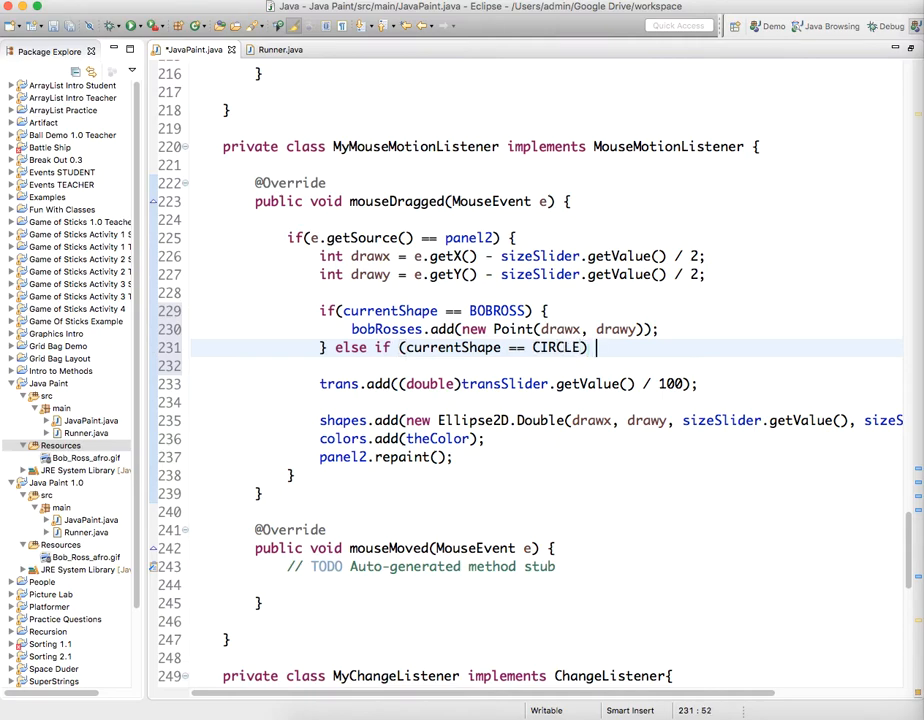
type("{")
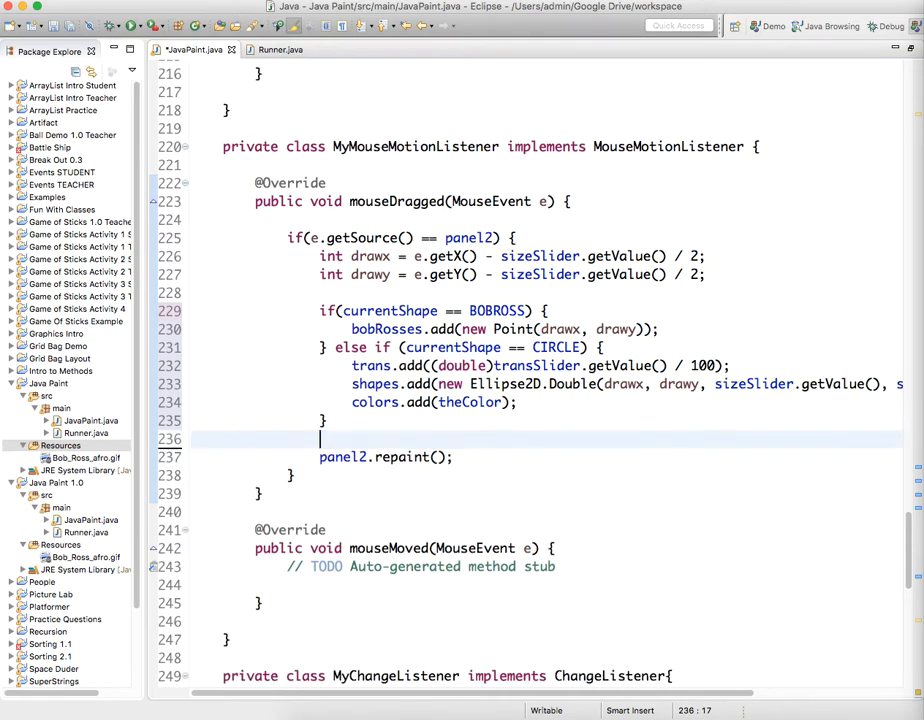
- In paintComponent, loop for i over bobRosses.size() with a g2.drawImage content-assist call
scroll("down", 3)
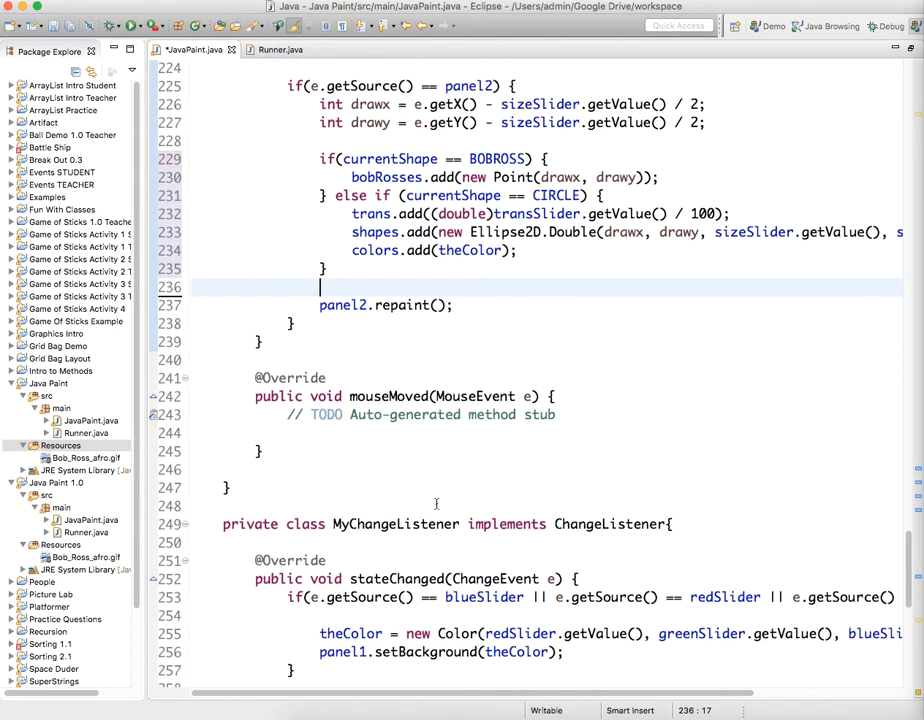
scroll("down", 3)
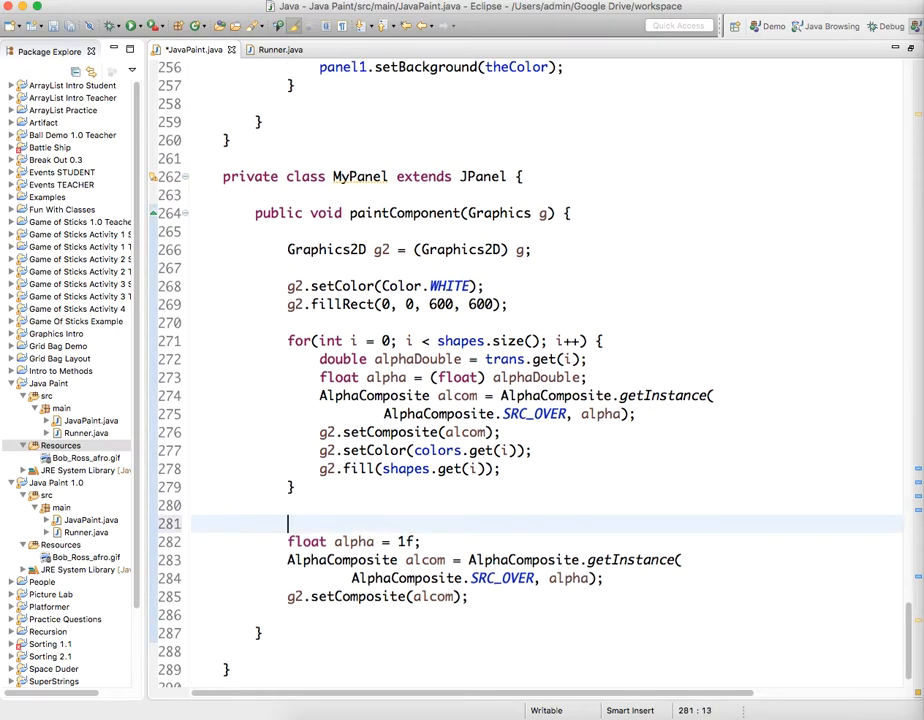
type("for(")
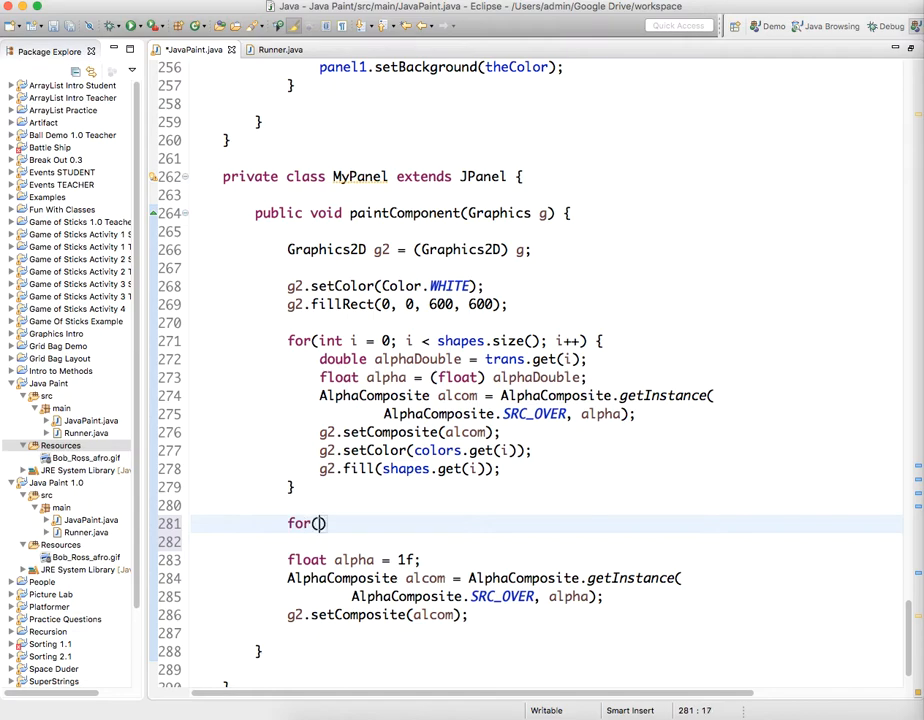
type("int i =")
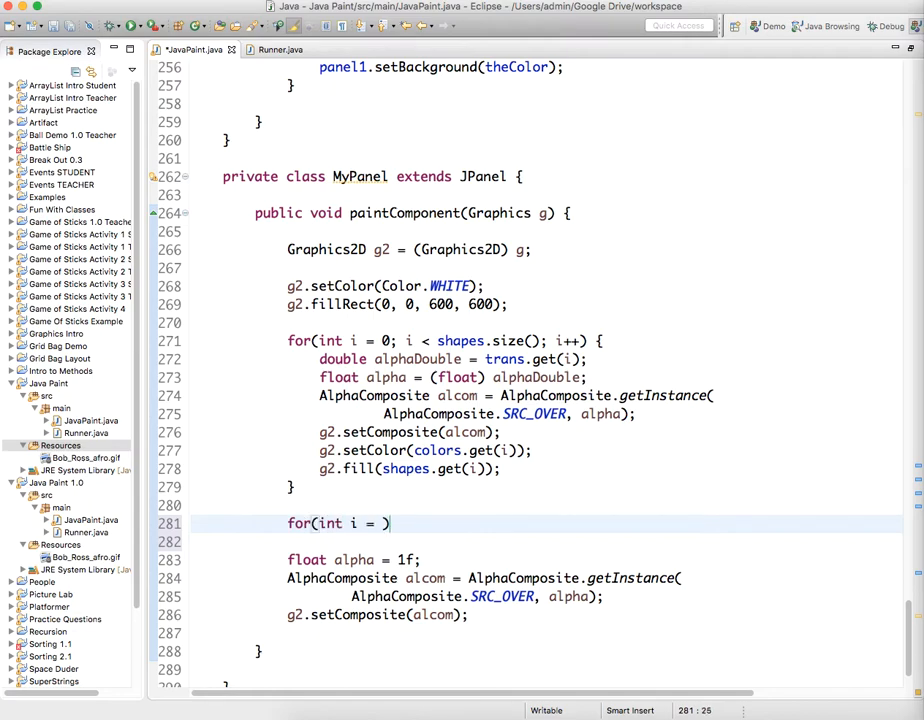
type("0; i <")
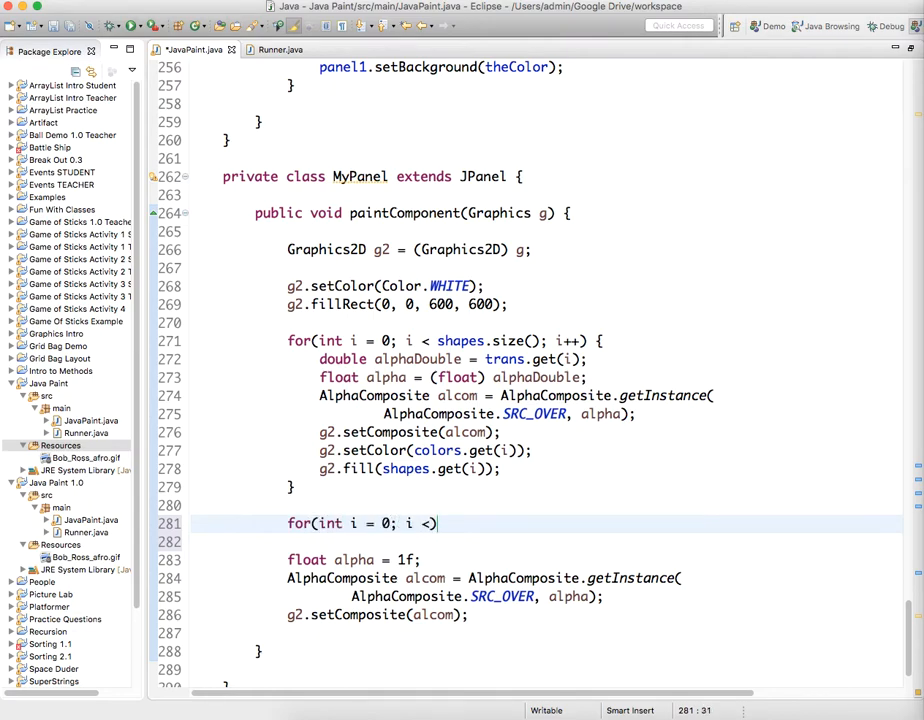
type("bobRosses.size(")
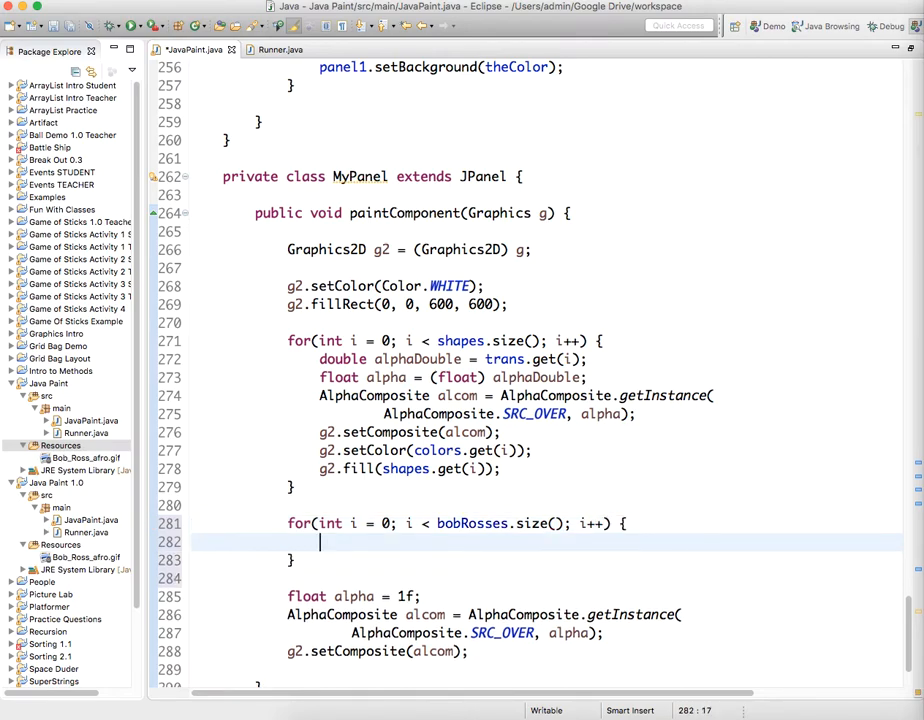
type("g")
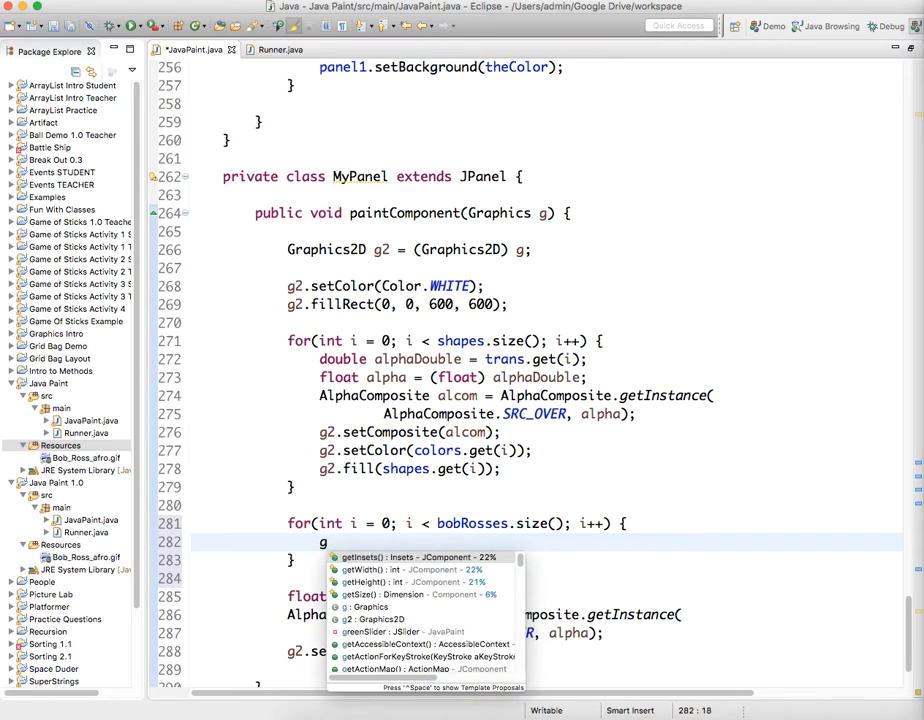
type("draw")
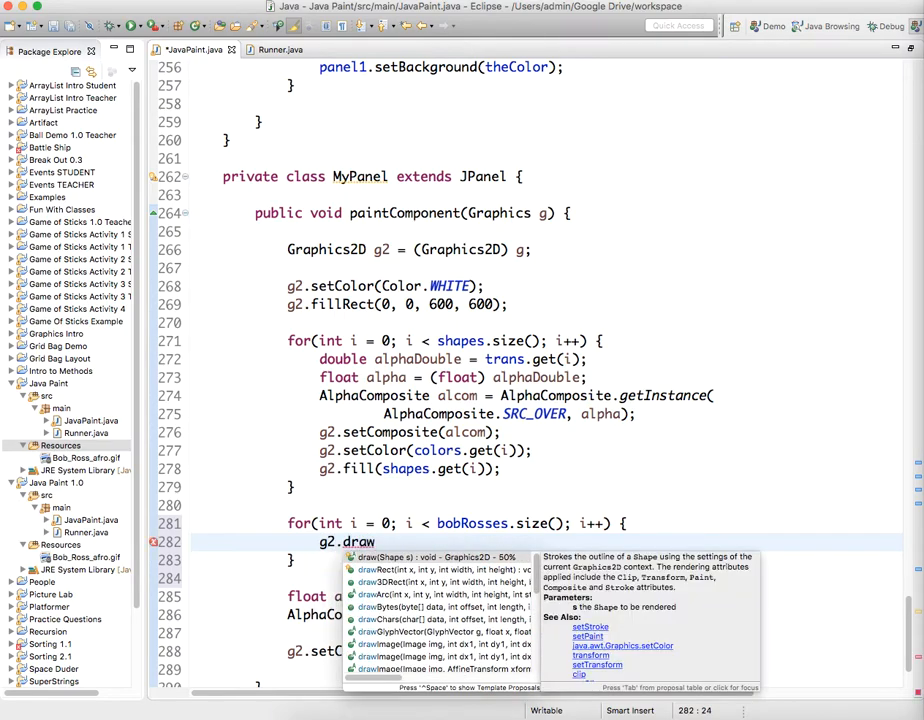
type("Im")
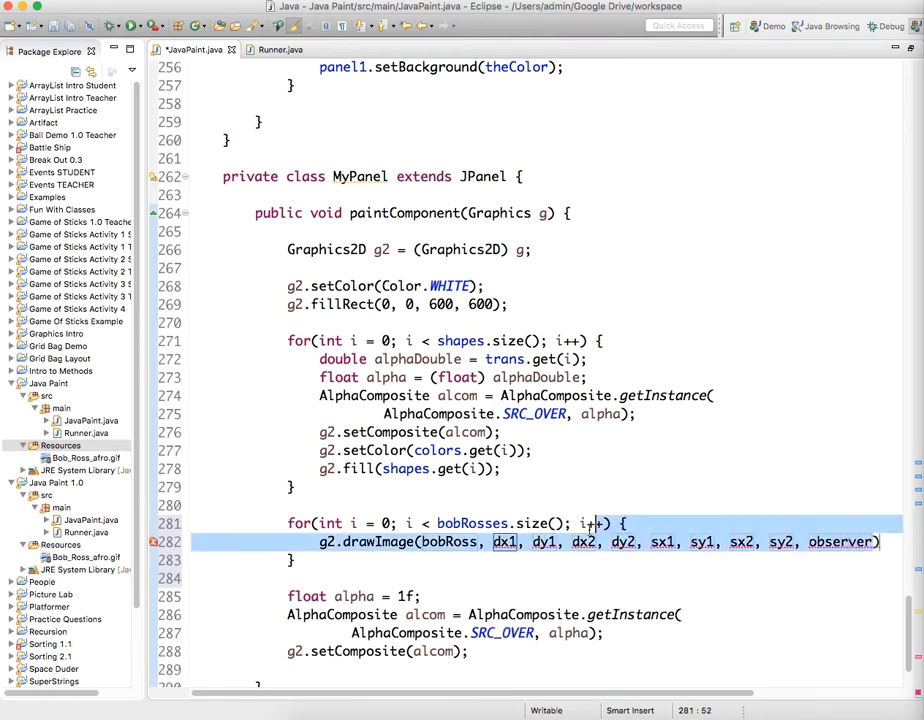
- Read int x and int y from bobRosses.get(i).getX() and getY() inside the loop
key("Delete")
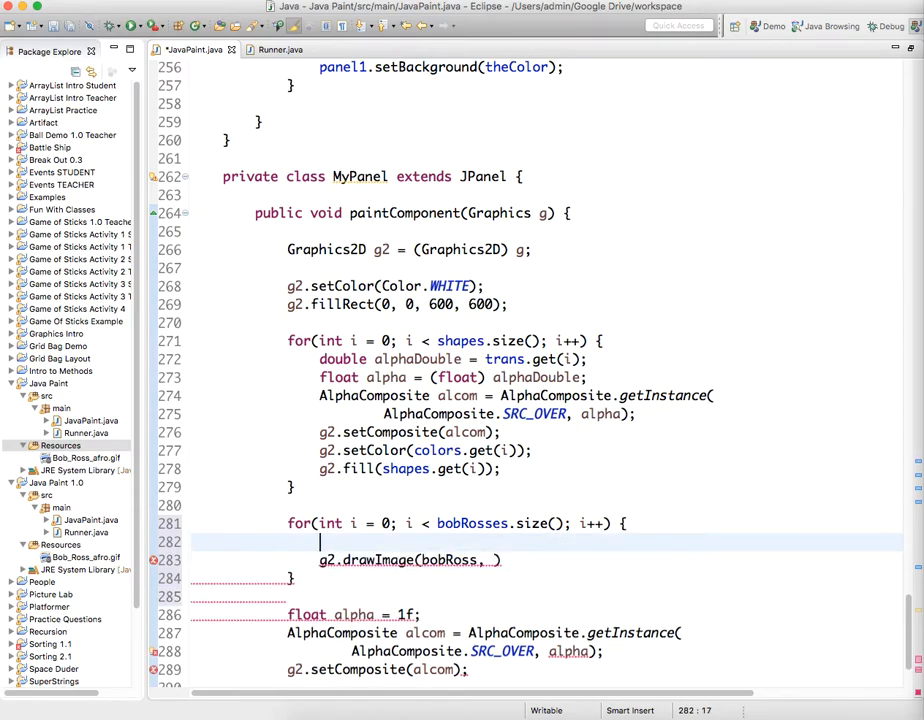
type("int x =")
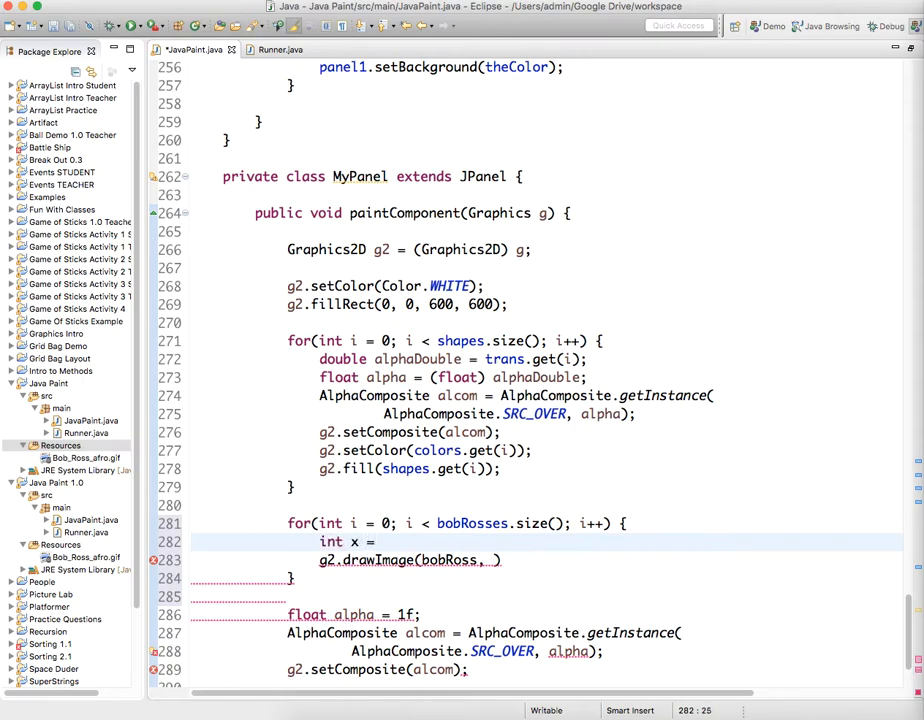
type("bobRosses.get(i).")
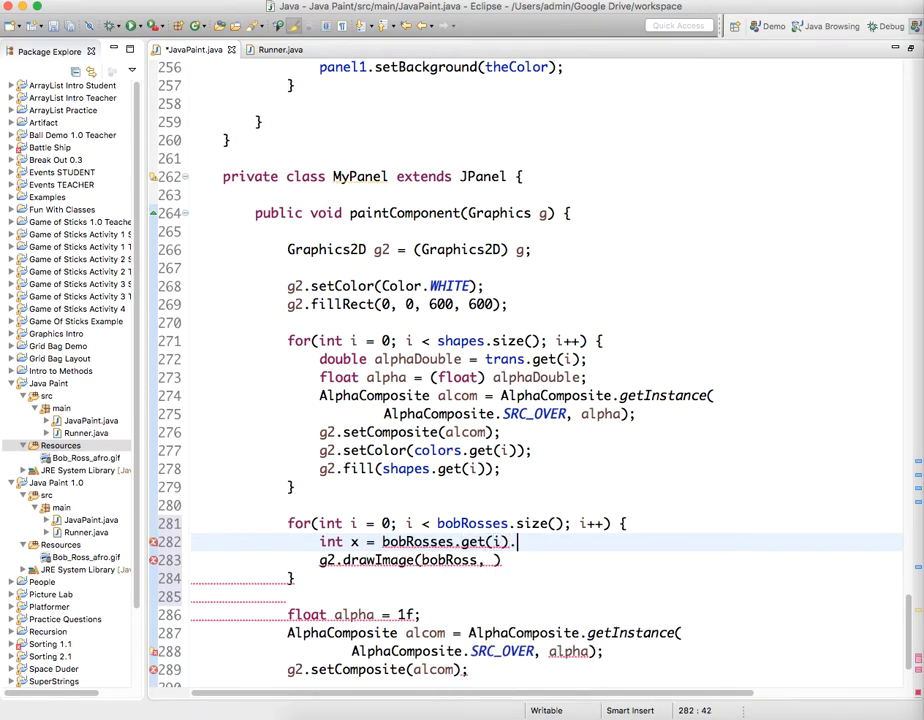
type("getX()")
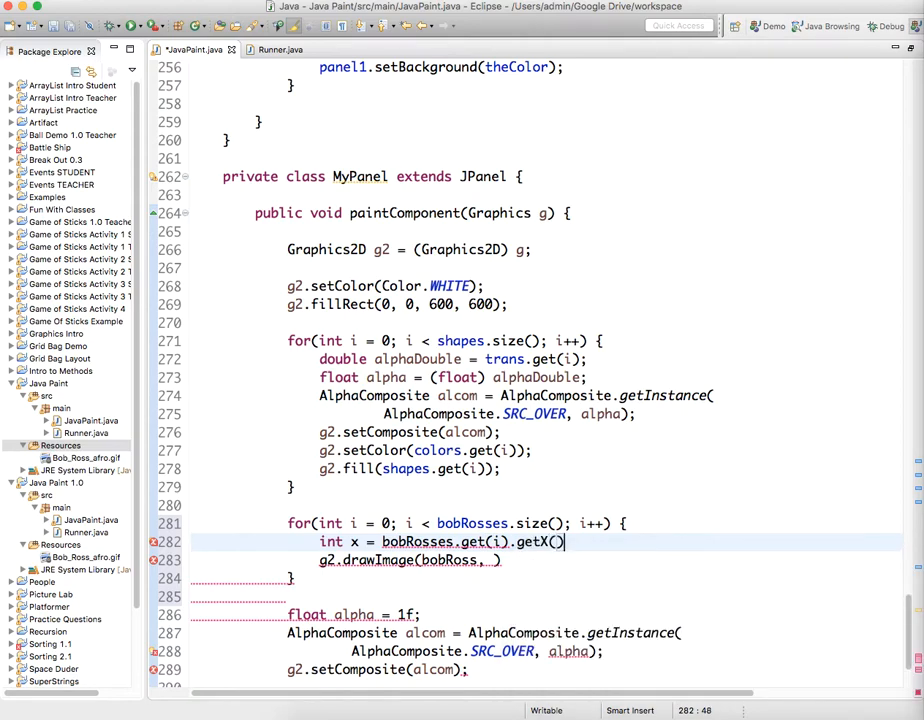
type(";")
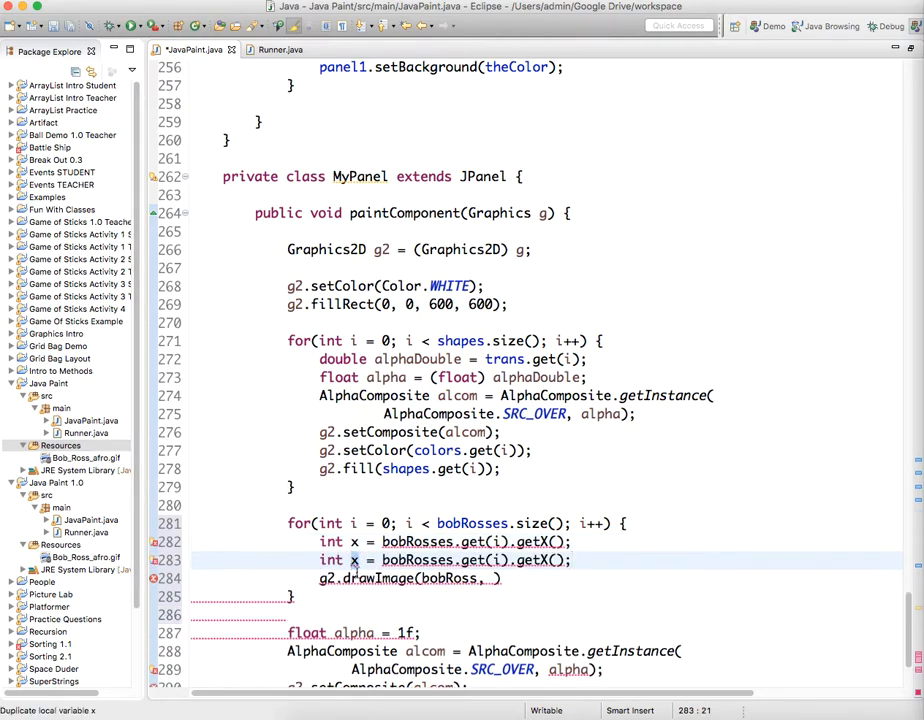
type("y")
left_click(412, 578)
type("x, y, ")
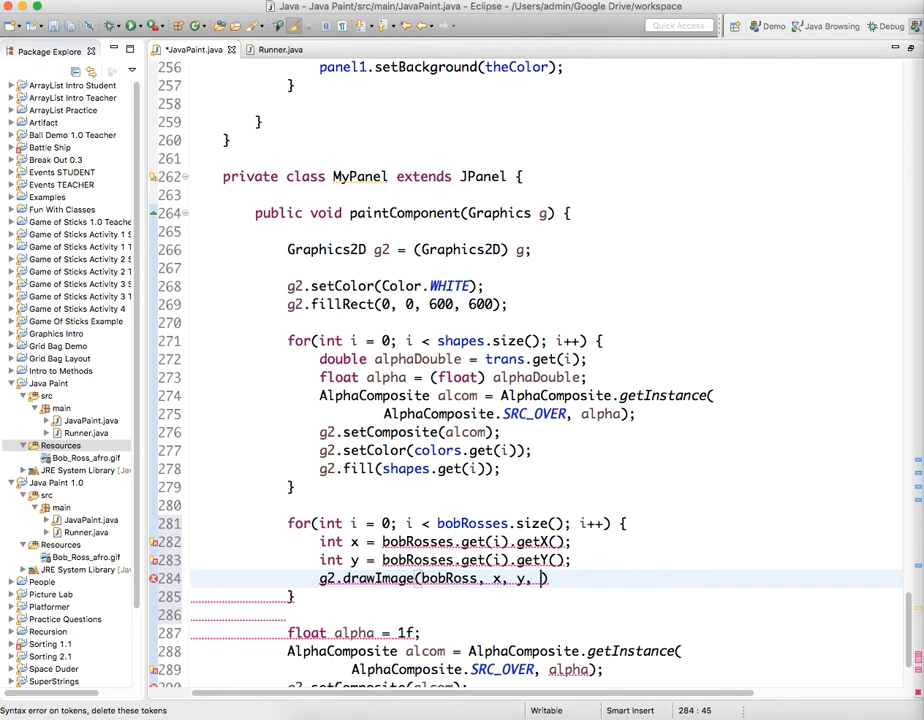
- Call g2.drawImage(bobRoss, x, y, null); and cast getX/getY results to (int)
type("null")
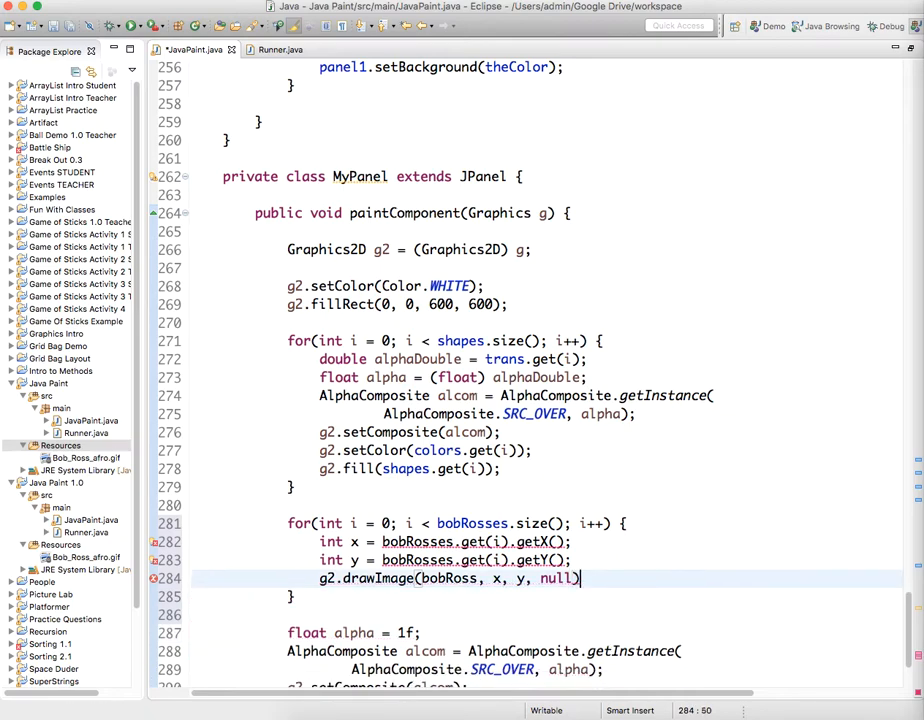
type(";")
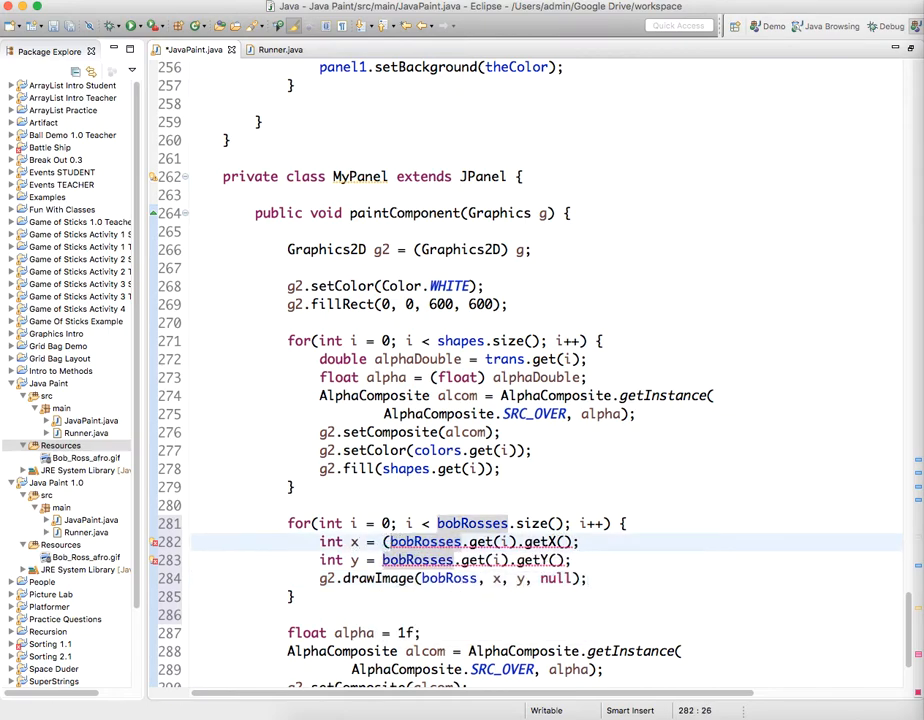
type("(int)")
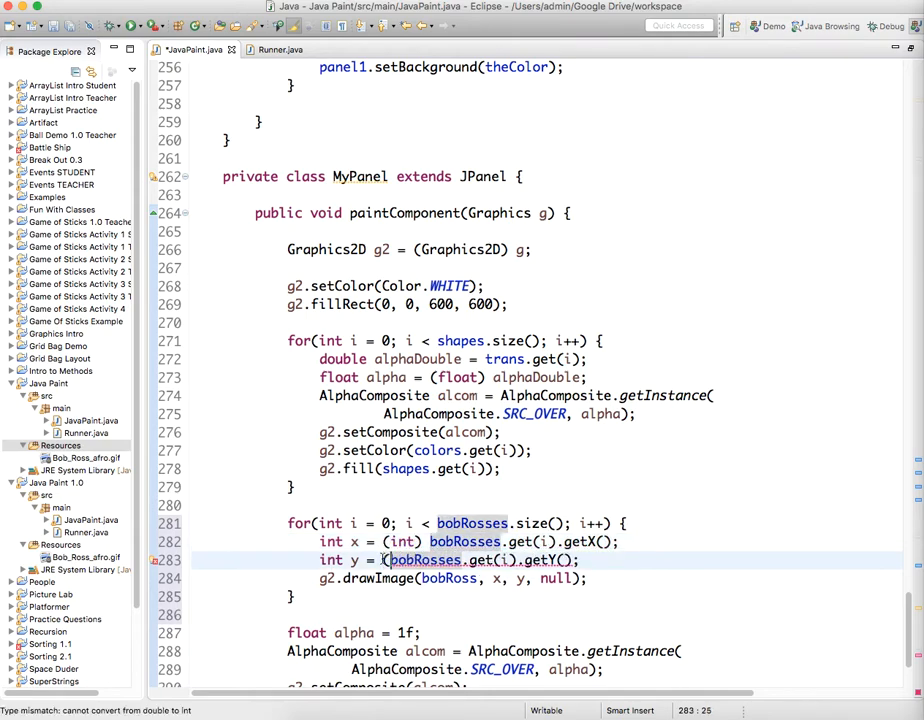
type("int")
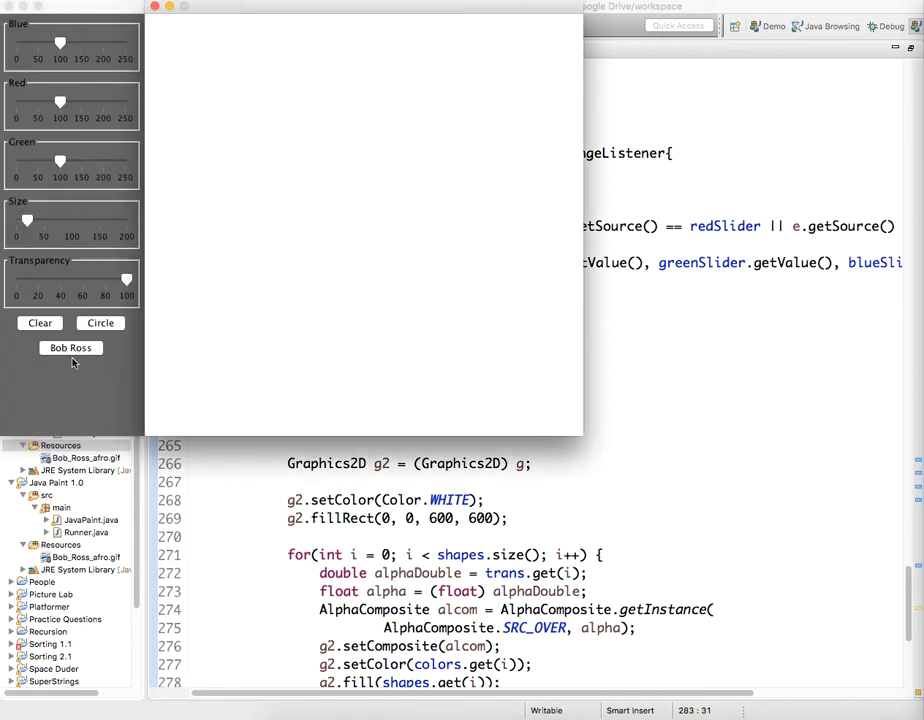
left_click(70, 348)
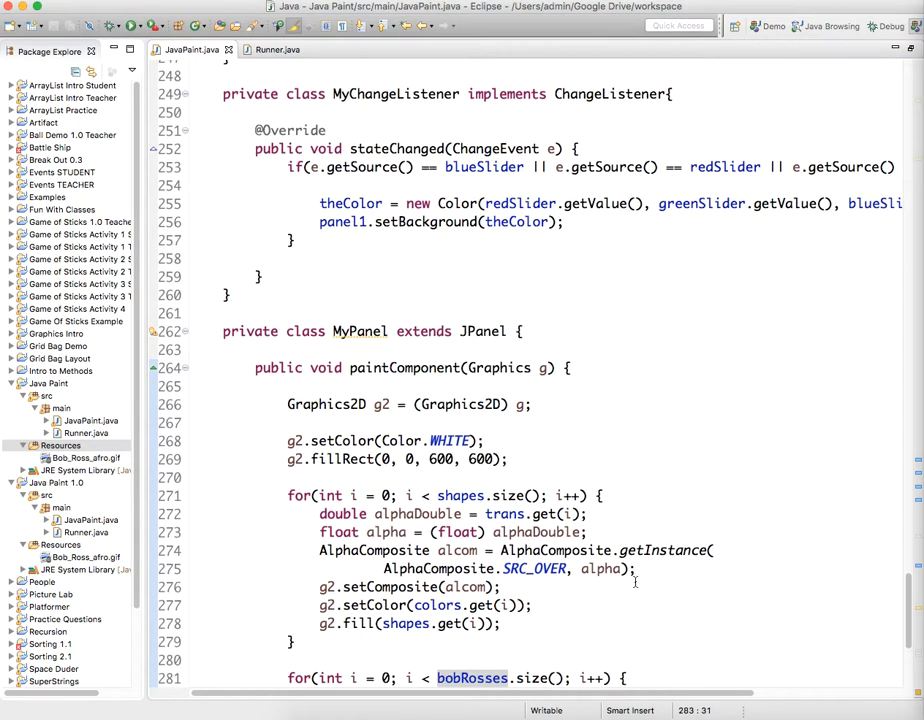
- End paintComponent with g2.dispose(); after the setComposite reset
scroll("down", 3)
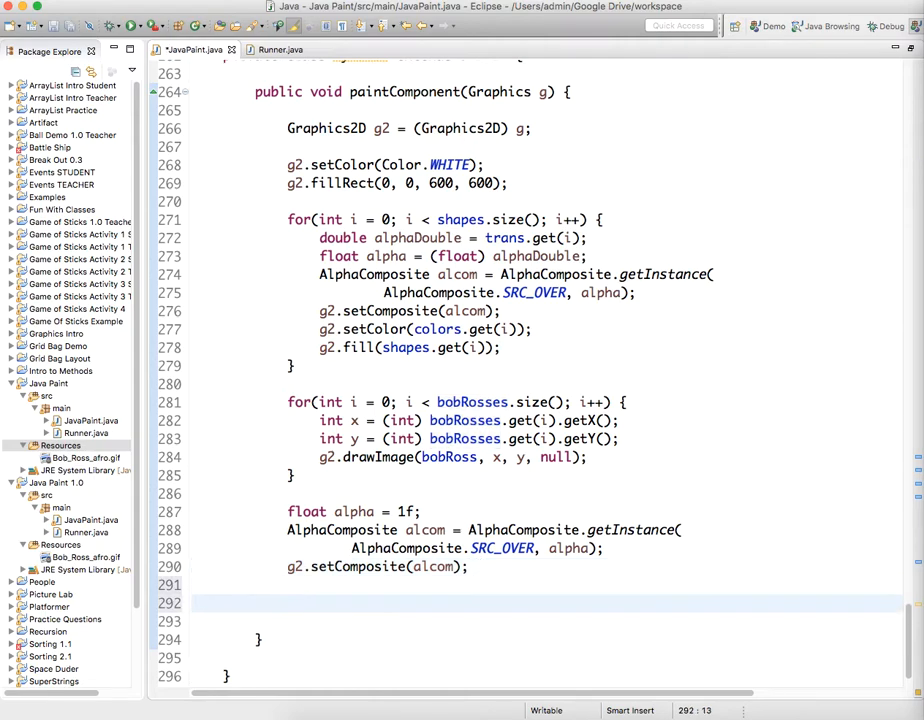
type("g2")
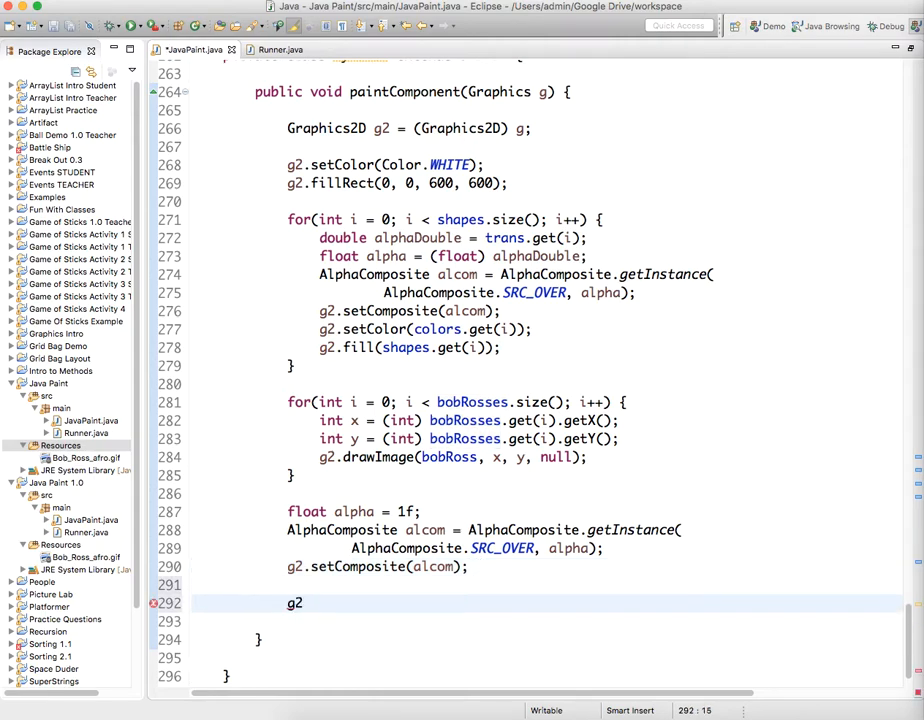
type(".dispose();")
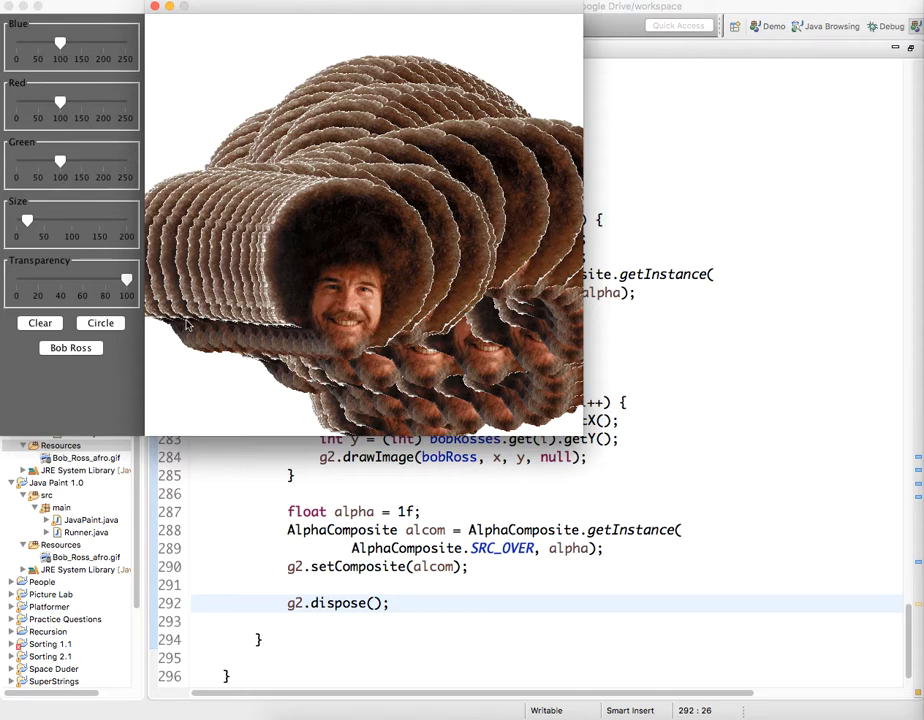
mouse_move(180, 192)
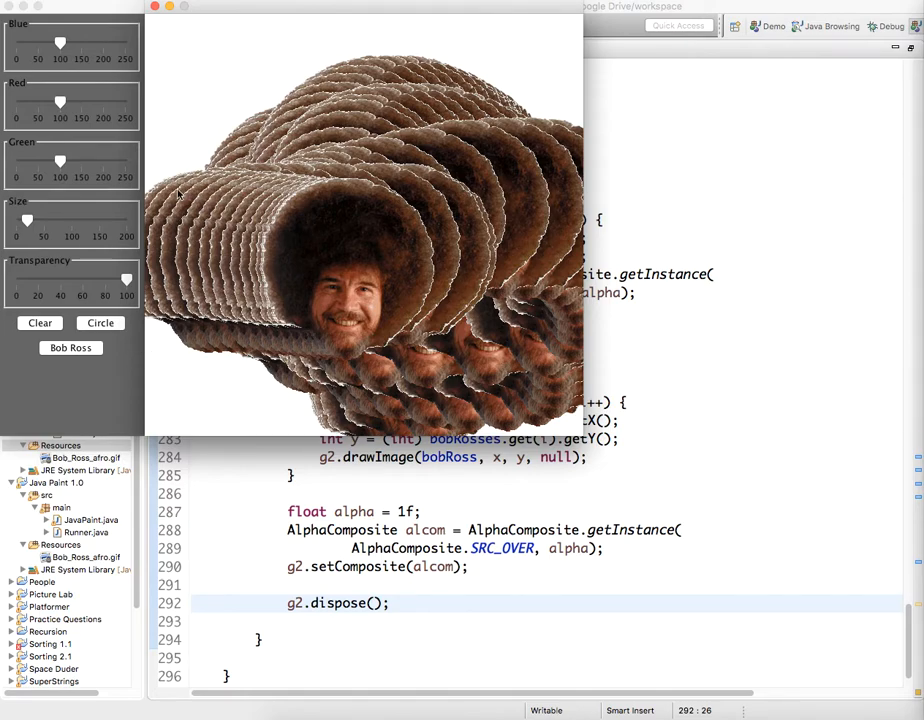